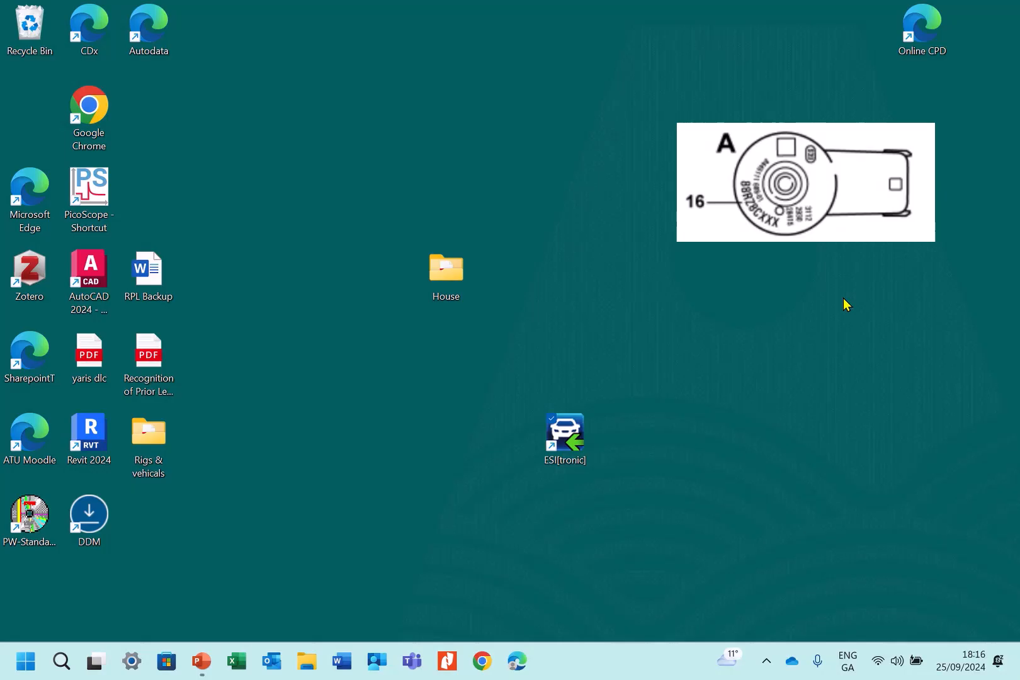
{"action": "mouse_move", "coordinate": [620, 452]}
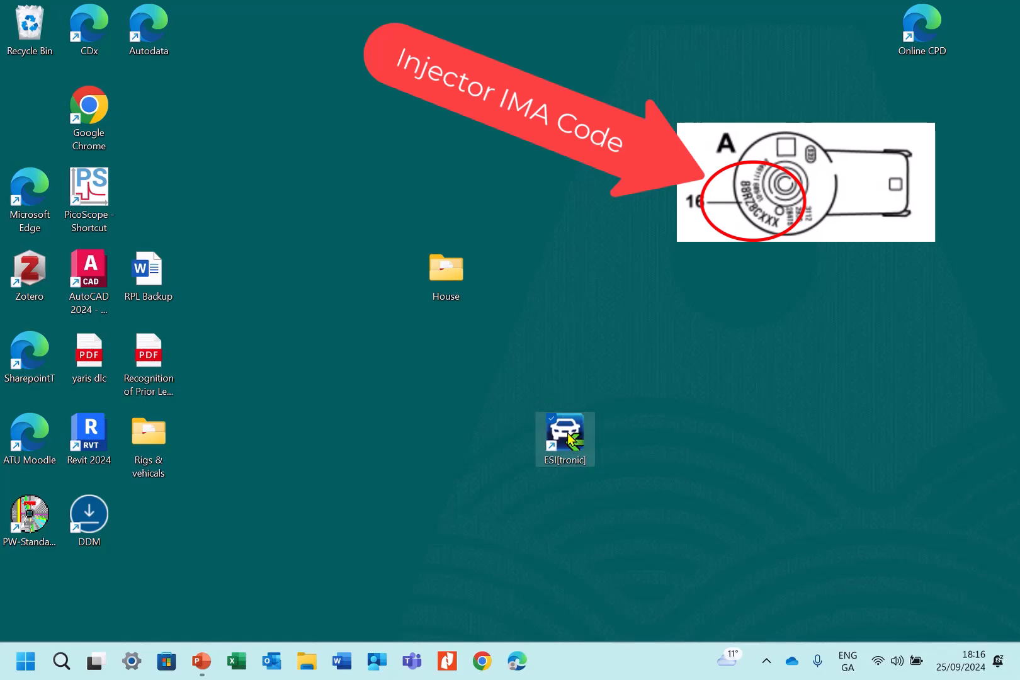
Step: Launch ESI[tronic] 2.0 from its desktop shortcut
{"action": "double_click", "coordinate": [564, 438]}
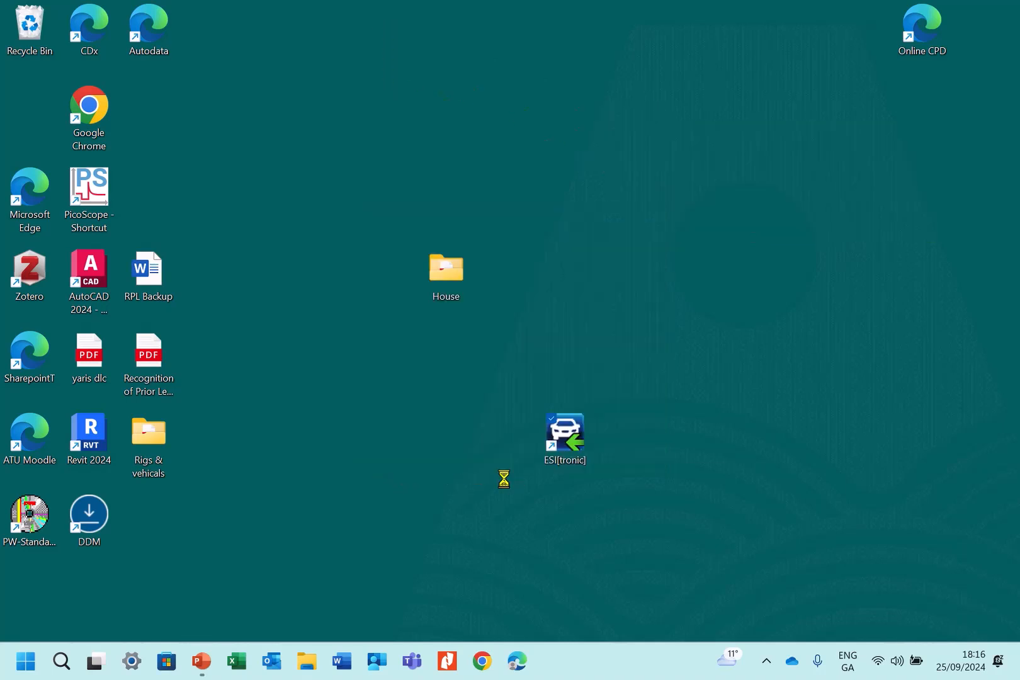
Step: Get ESI[tronic] 2.0 running to its Evolution home page with no vehicle identified
{"action": "double_click", "coordinate": [563, 433]}
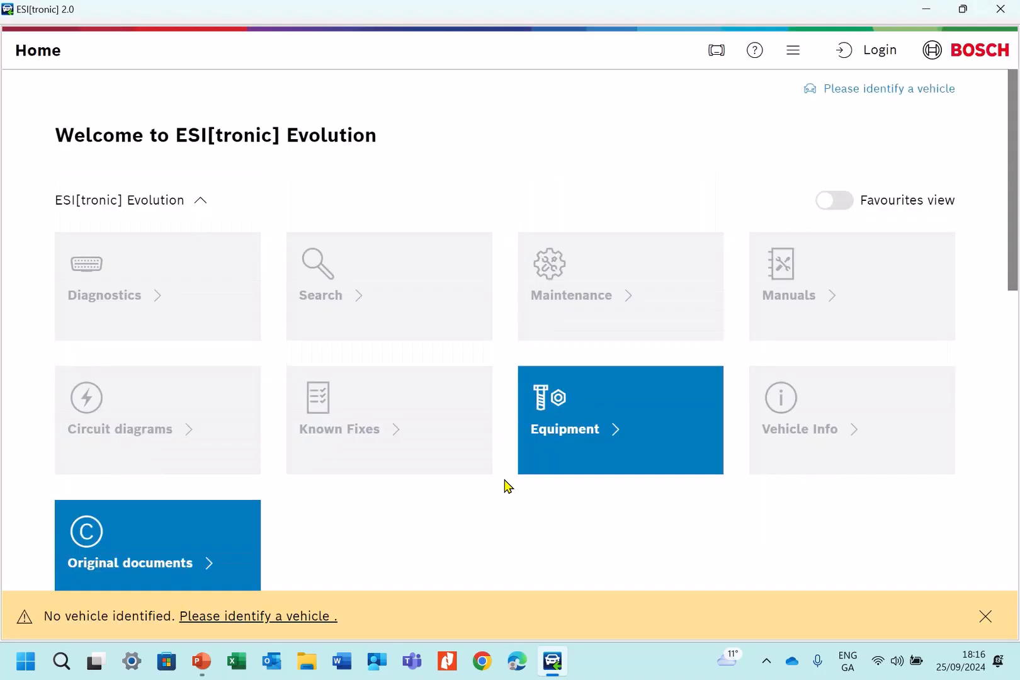
{"action": "mouse_move", "coordinate": [515, 487]}
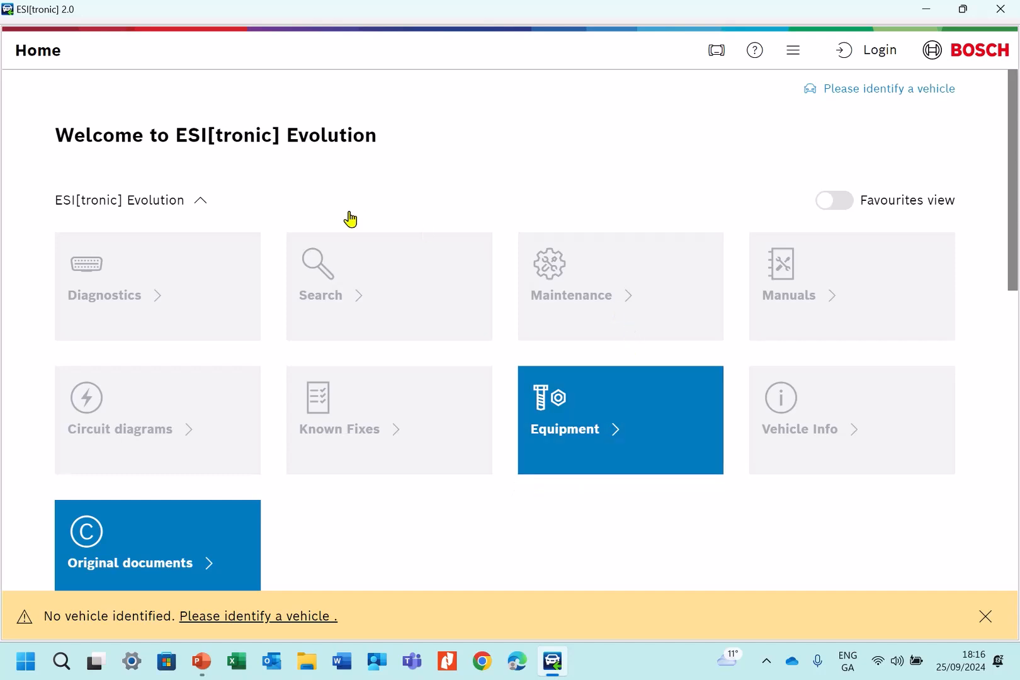
{"action": "mouse_move", "coordinate": [161, 294]}
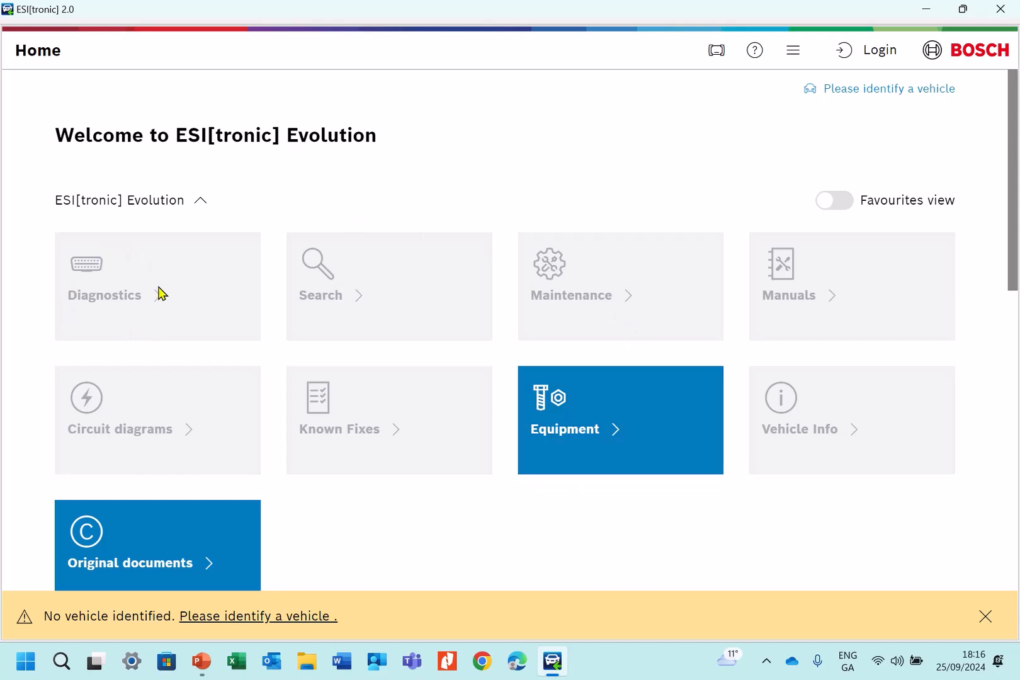
{"action": "mouse_move", "coordinate": [136, 291]}
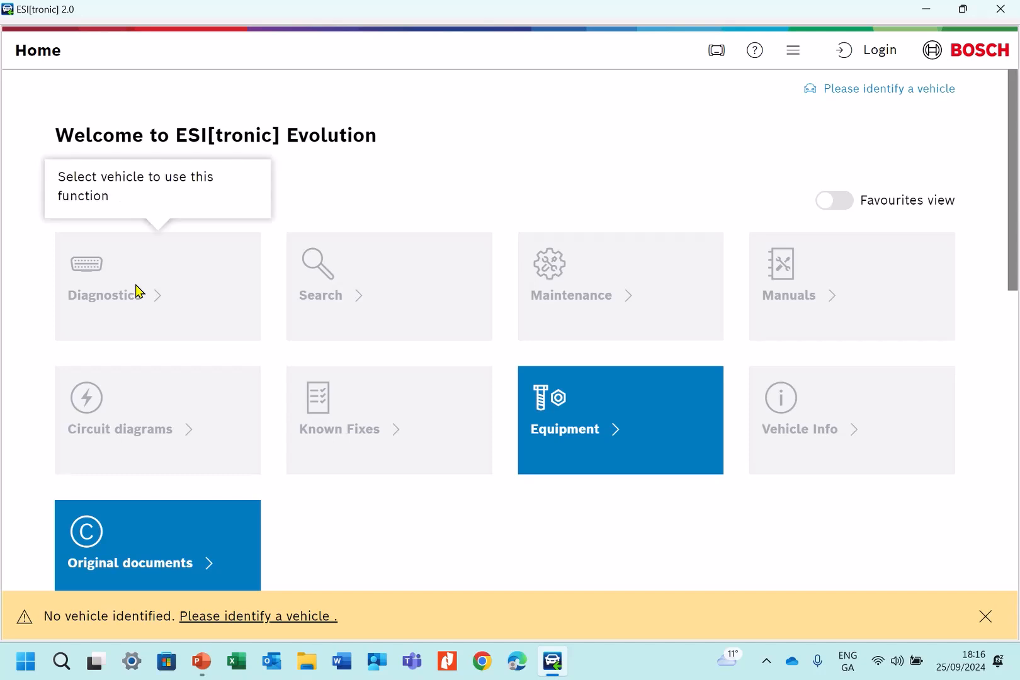
{"action": "mouse_move", "coordinate": [155, 203]}
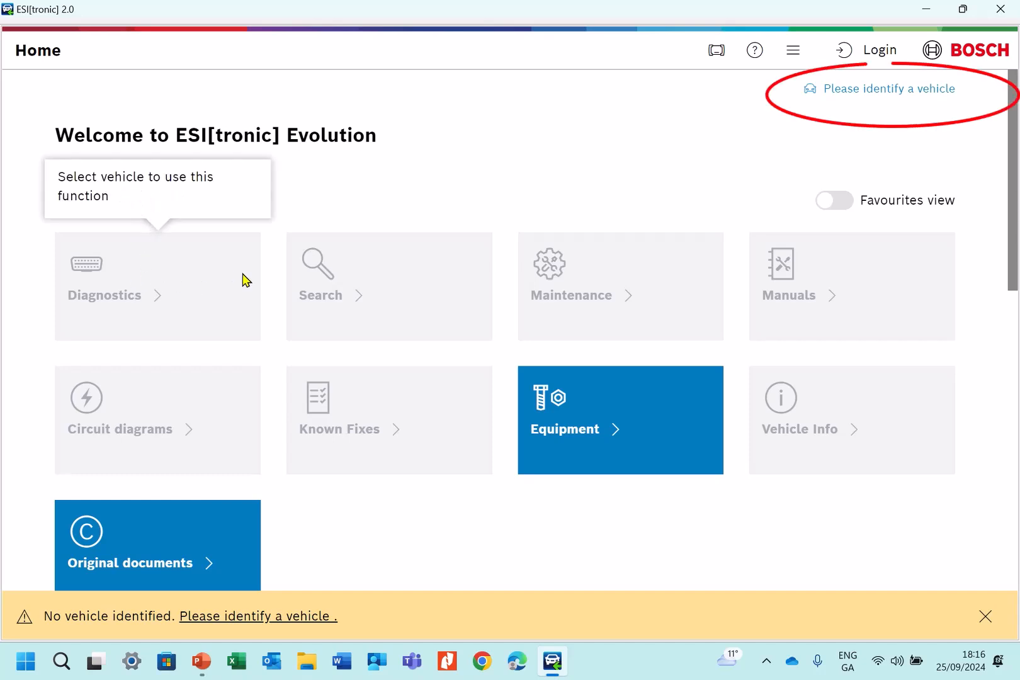
{"action": "mouse_move", "coordinate": [871, 102]}
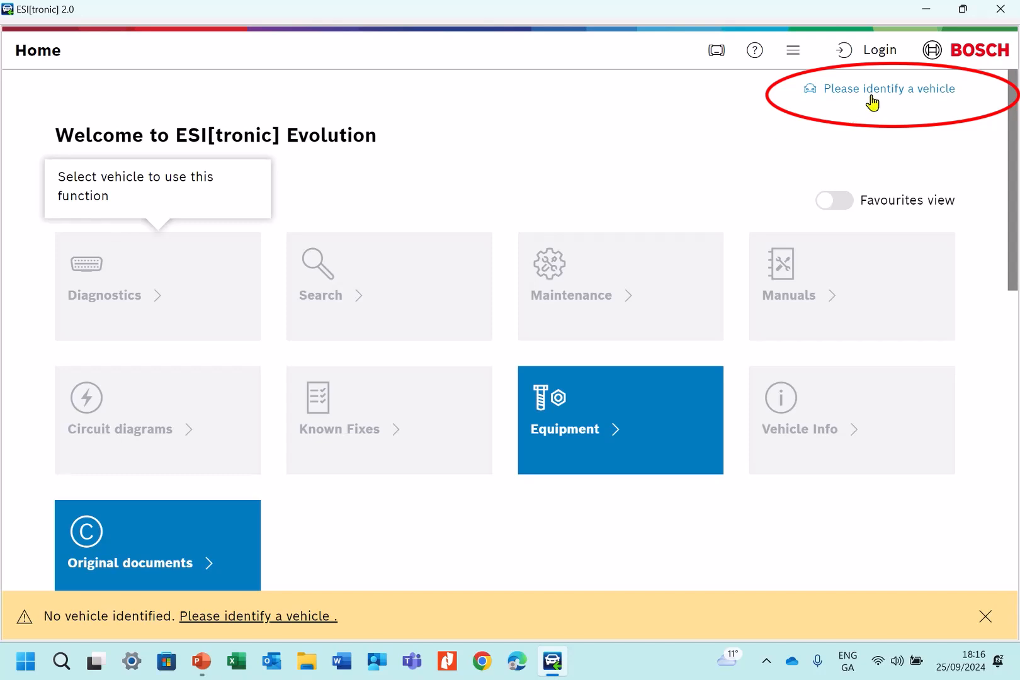
{"action": "mouse_move", "coordinate": [876, 101]}
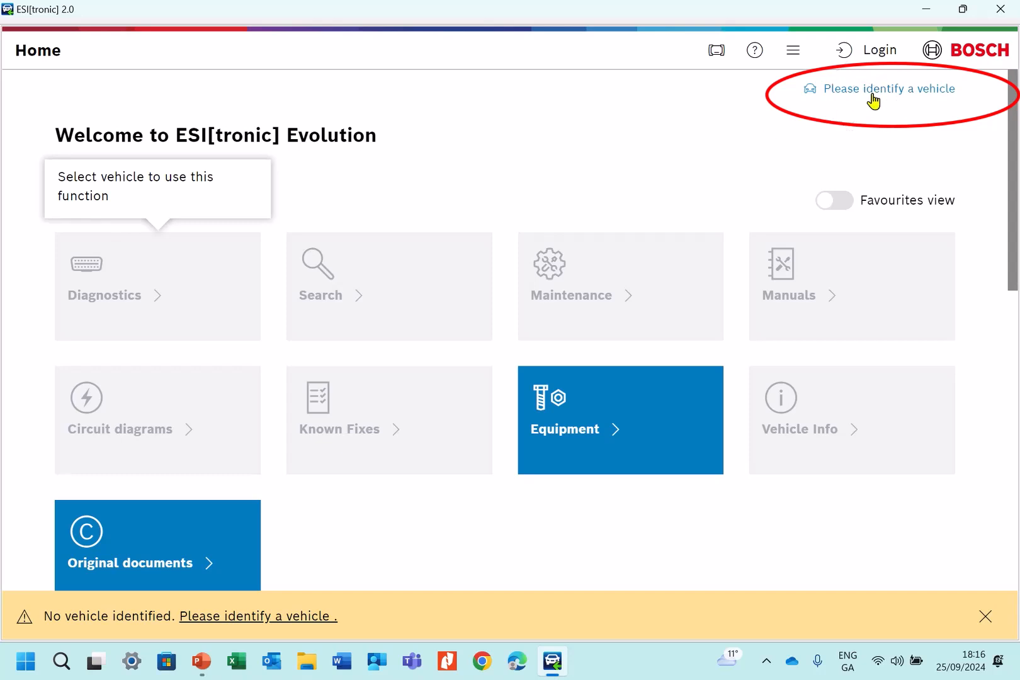
Step: Start vehicle identification and show the Last 30 vehicles list
{"action": "left_click", "coordinate": [888, 88]}
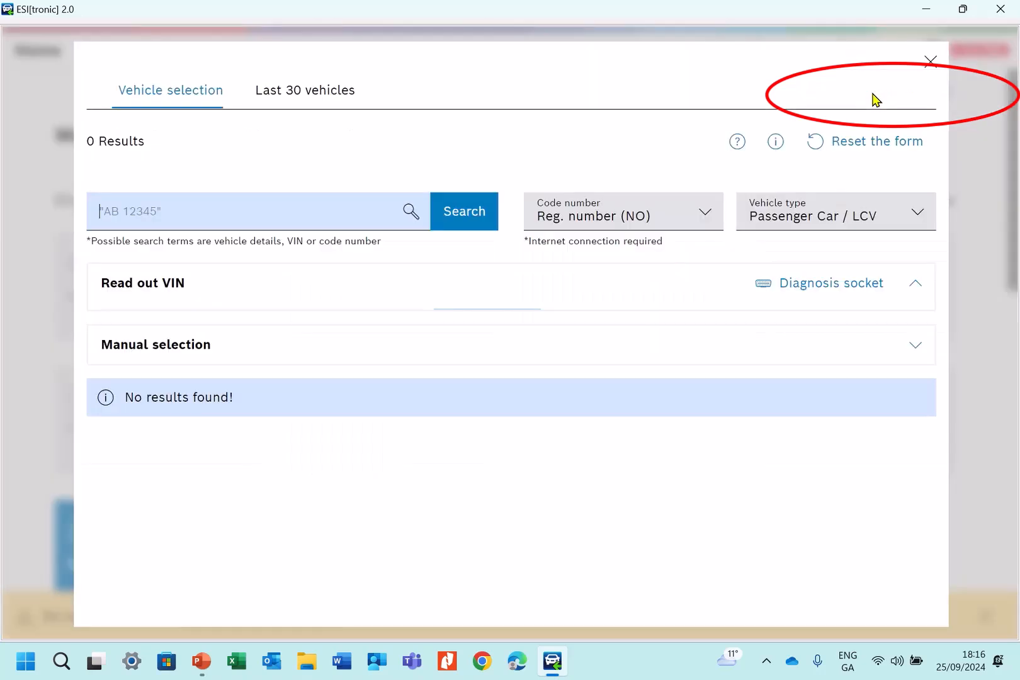
{"action": "left_click", "coordinate": [142, 282]}
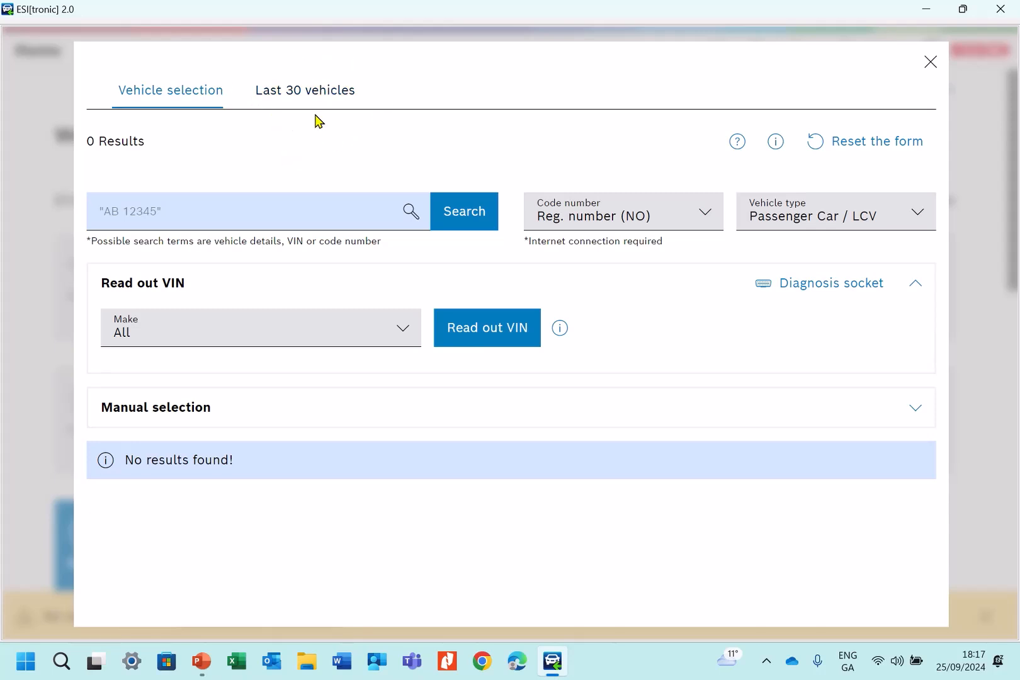
{"action": "left_click", "coordinate": [304, 89]}
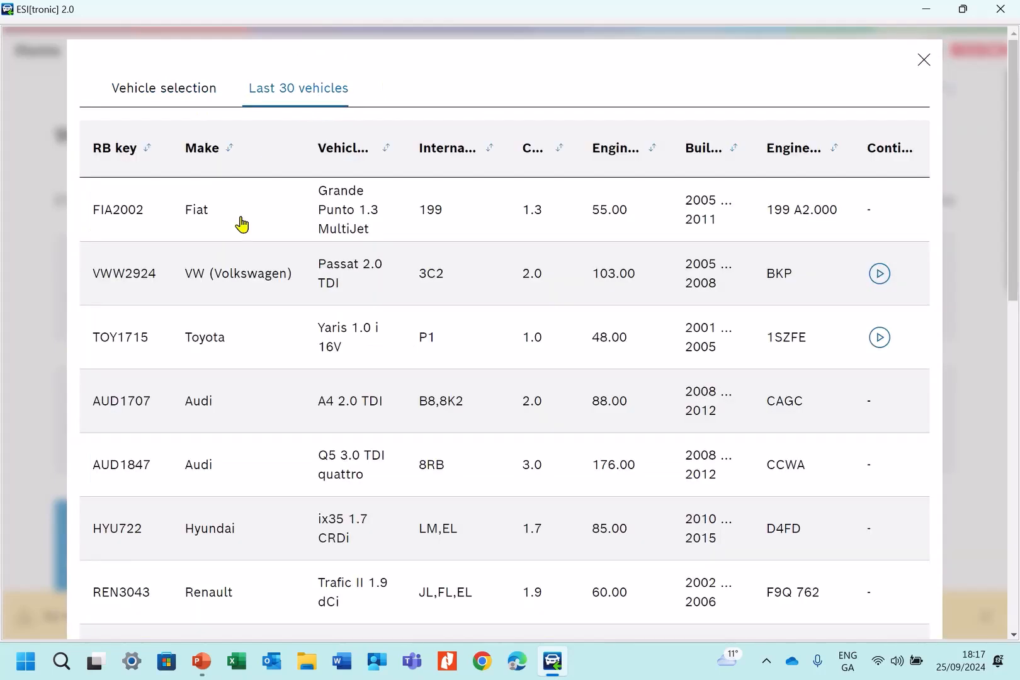
{"action": "mouse_move", "coordinate": [257, 198]}
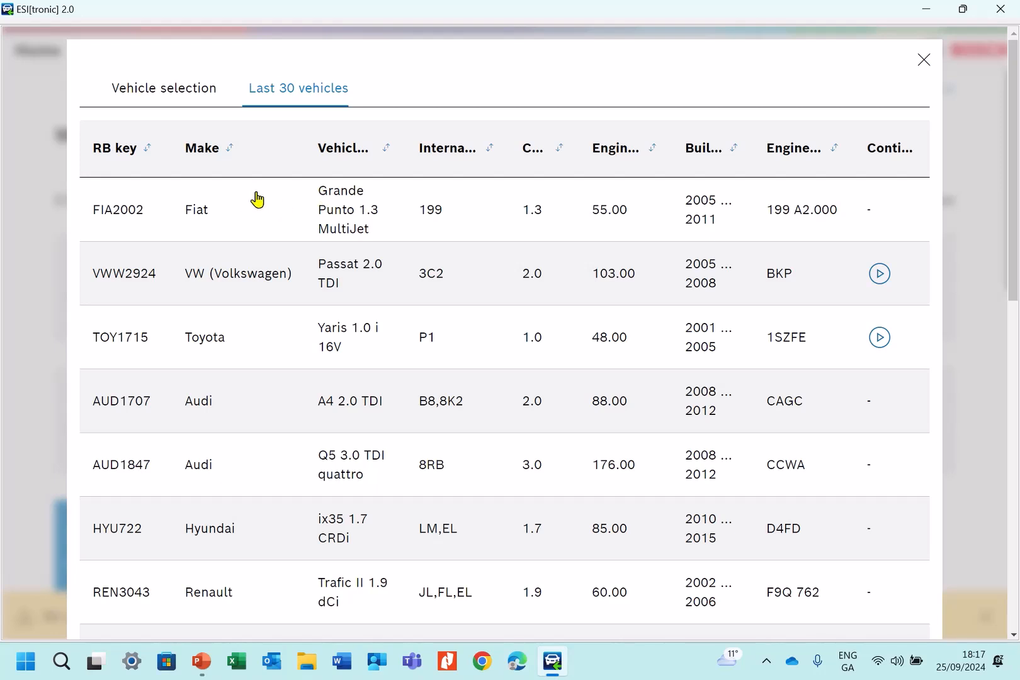
{"action": "mouse_move", "coordinate": [287, 193]}
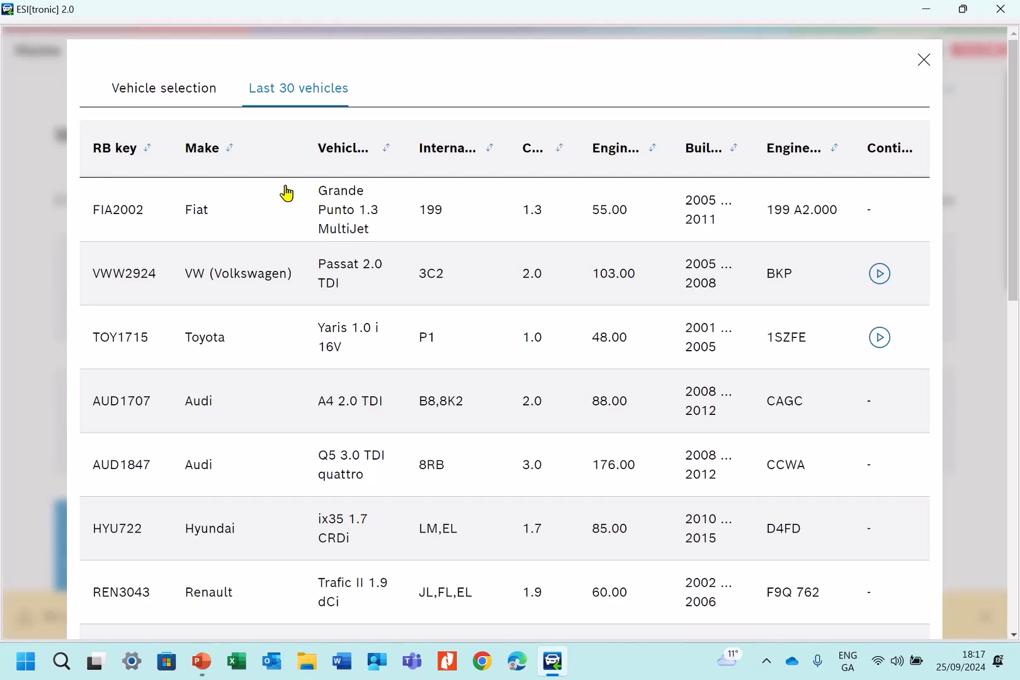
{"action": "mouse_move", "coordinate": [196, 113]}
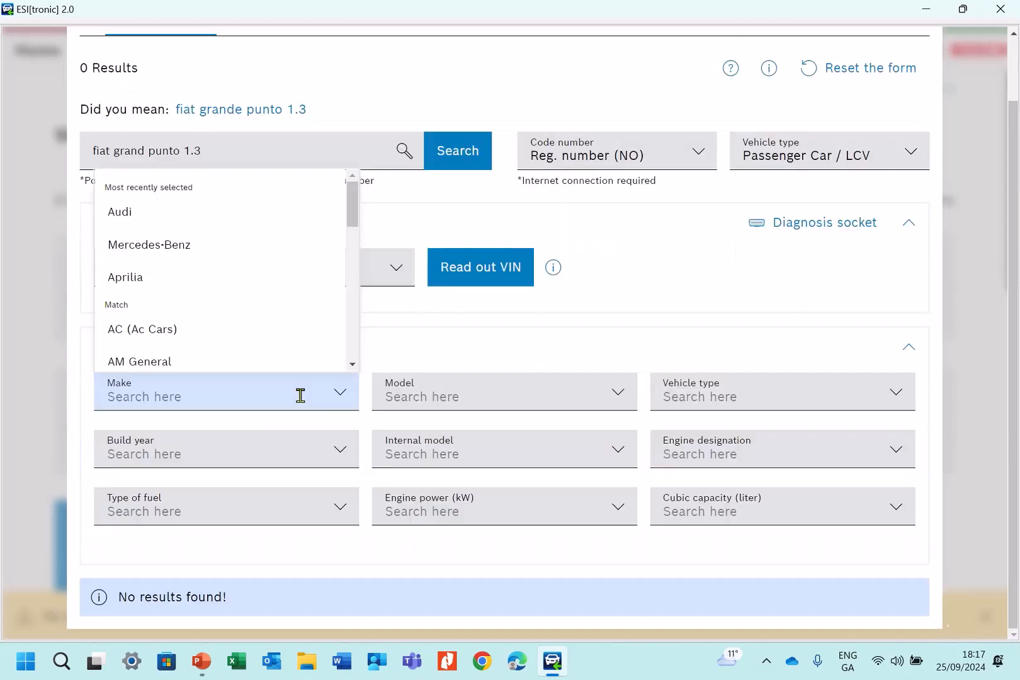
Step: Set the make to Fiat and the build year to 2008
{"action": "type", "text": "f"}
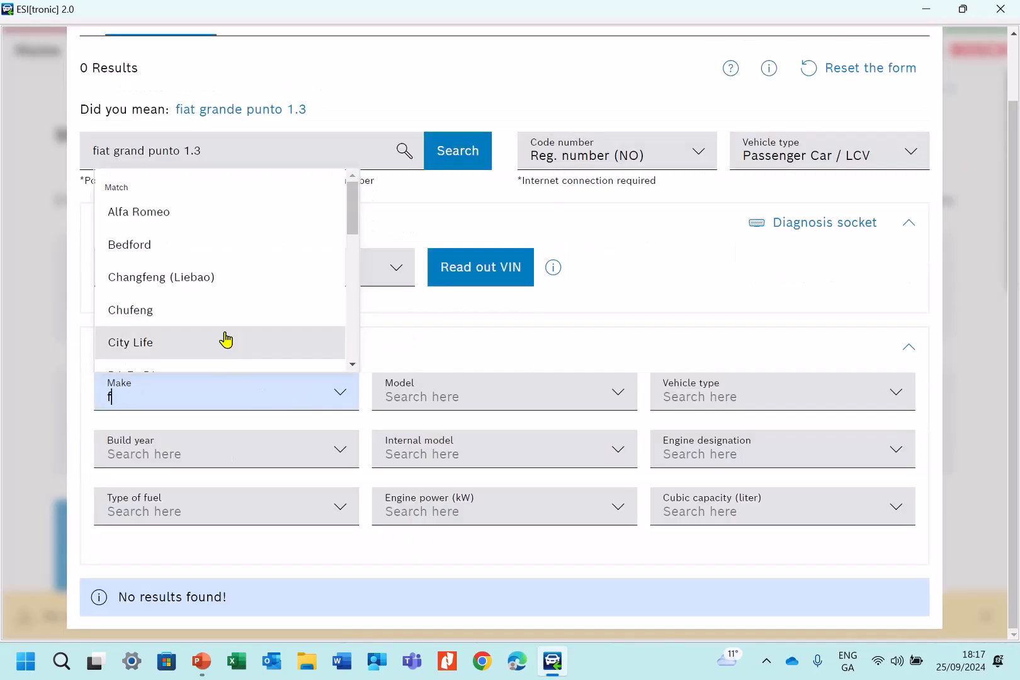
{"action": "scroll", "scroll_direction": "down", "scroll_amount": 3}
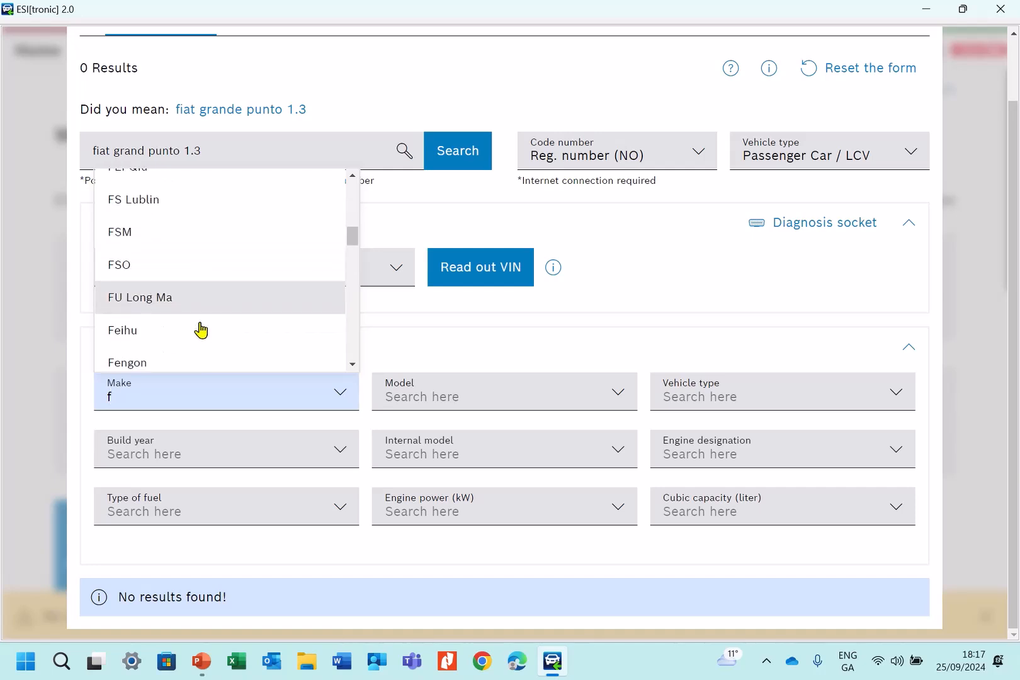
{"action": "scroll", "scroll_direction": "down", "scroll_amount": 3}
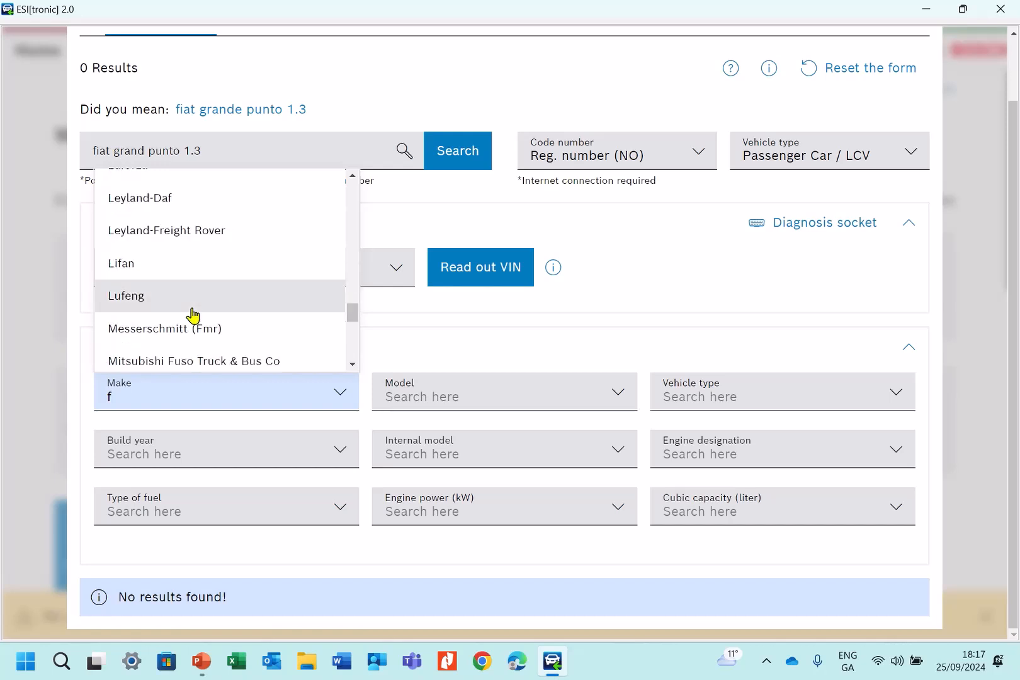
{"action": "type", "text": "iat"}
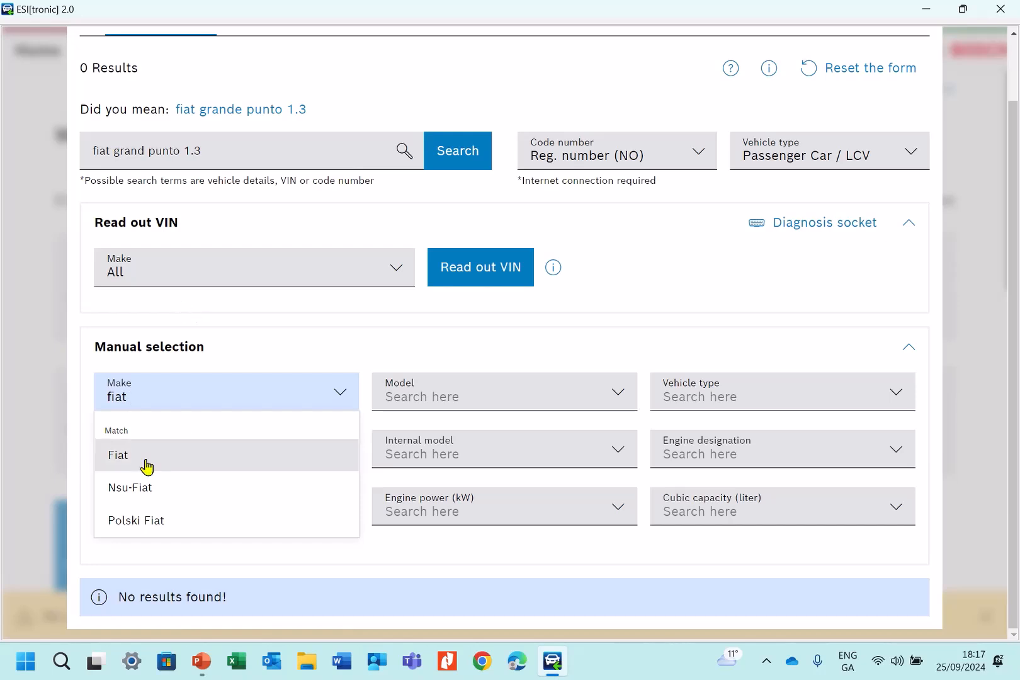
{"action": "left_click", "coordinate": [117, 454]}
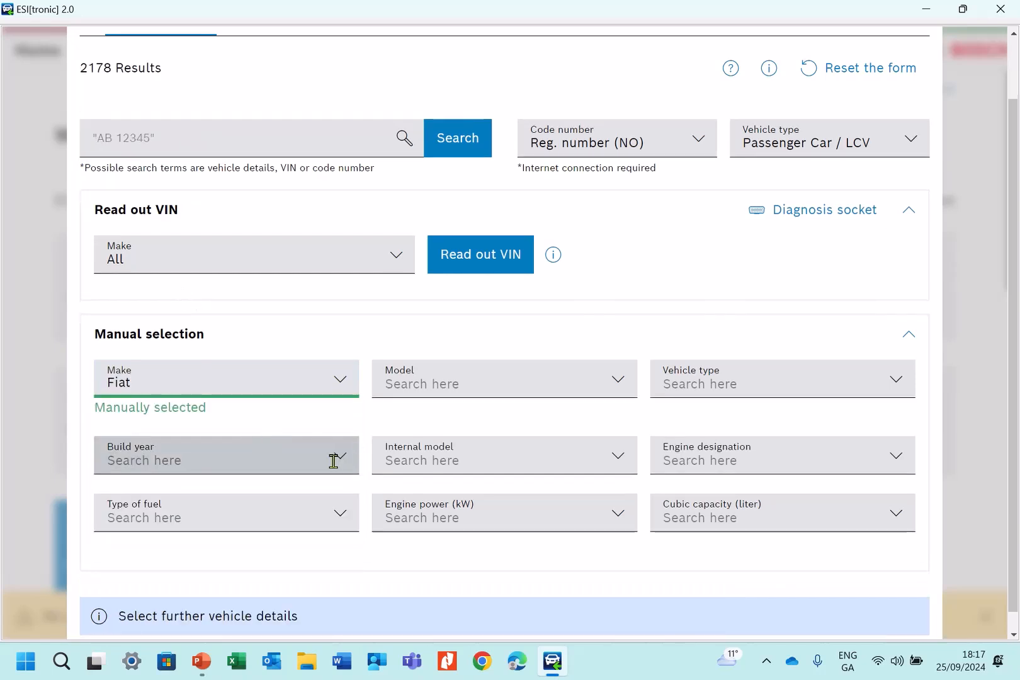
{"action": "left_click", "coordinate": [226, 454]}
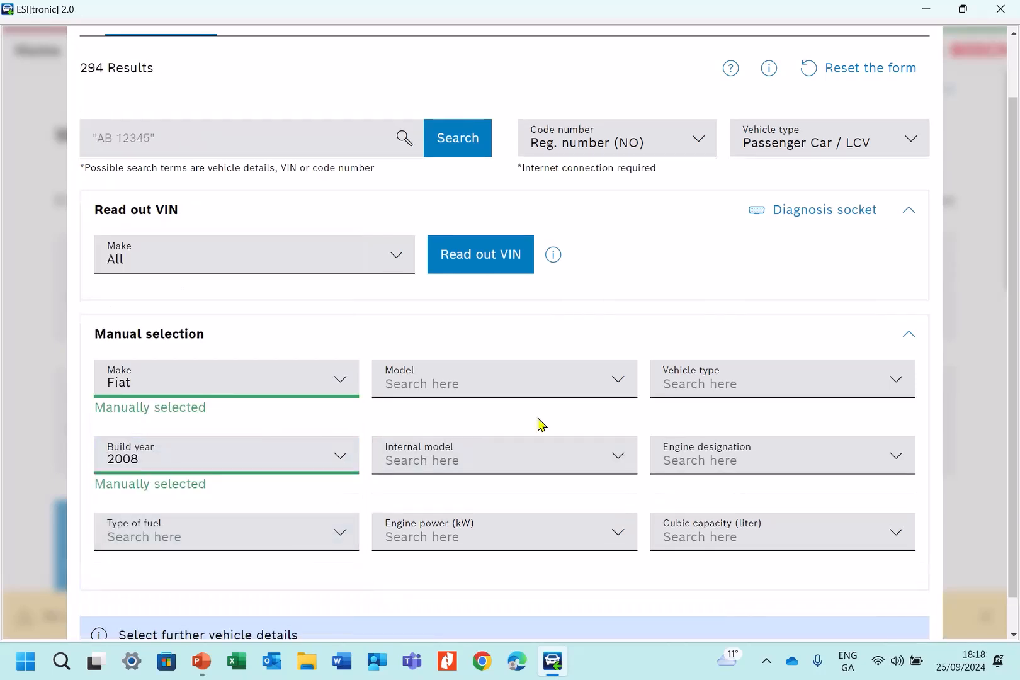
Step: Set the model to Grande Punto, auto-filling internal model 199
{"action": "left_click", "coordinate": [495, 380]}
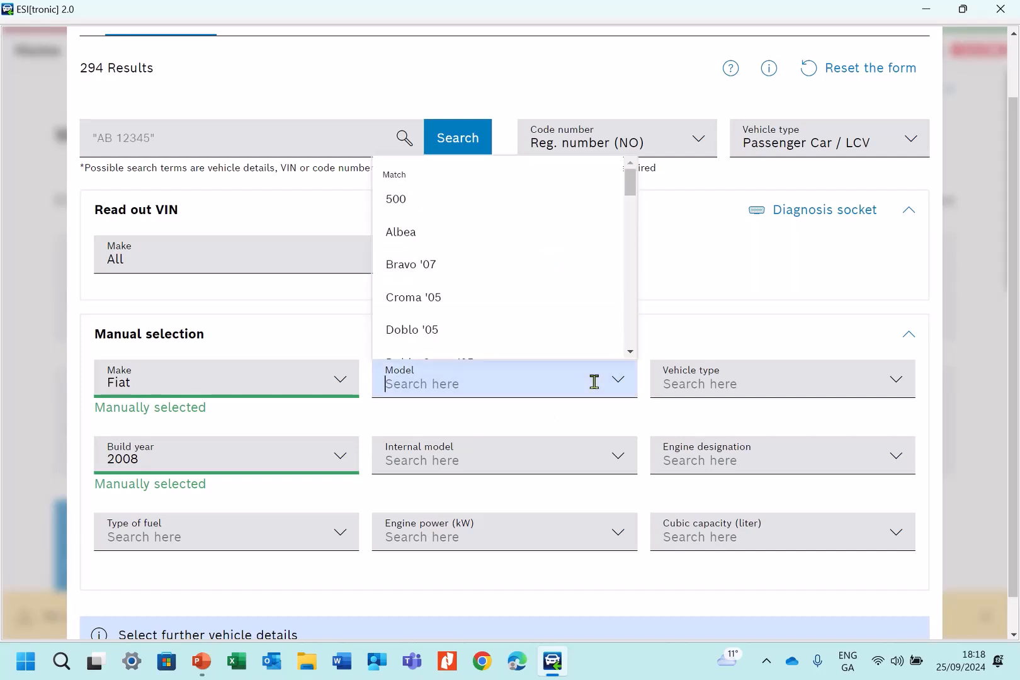
{"action": "type", "text": "gra"}
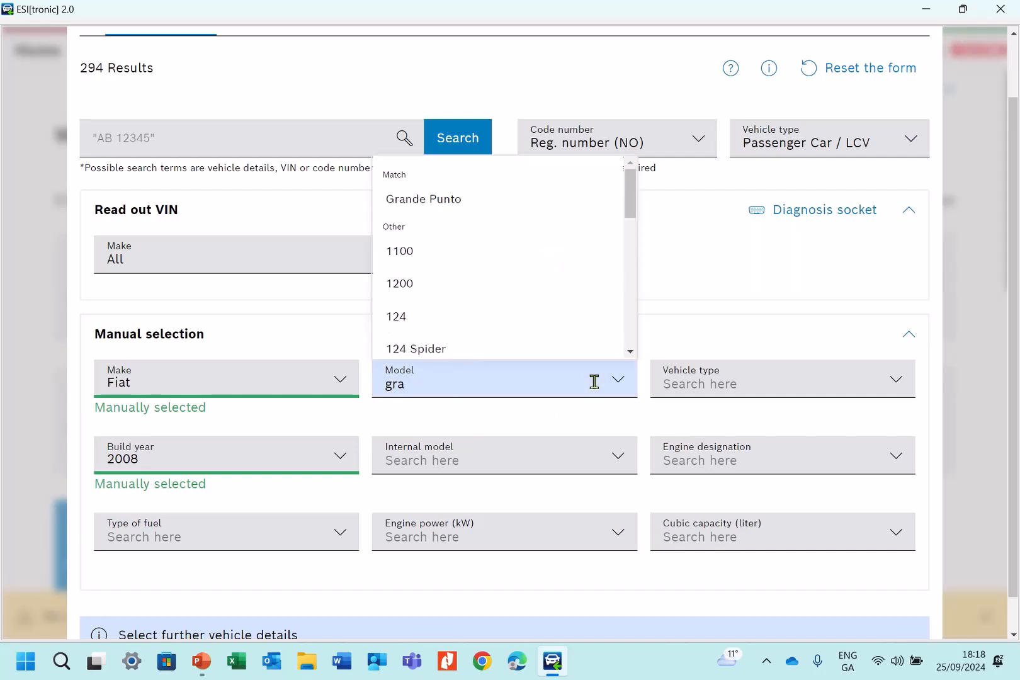
{"action": "left_click", "coordinate": [423, 199]}
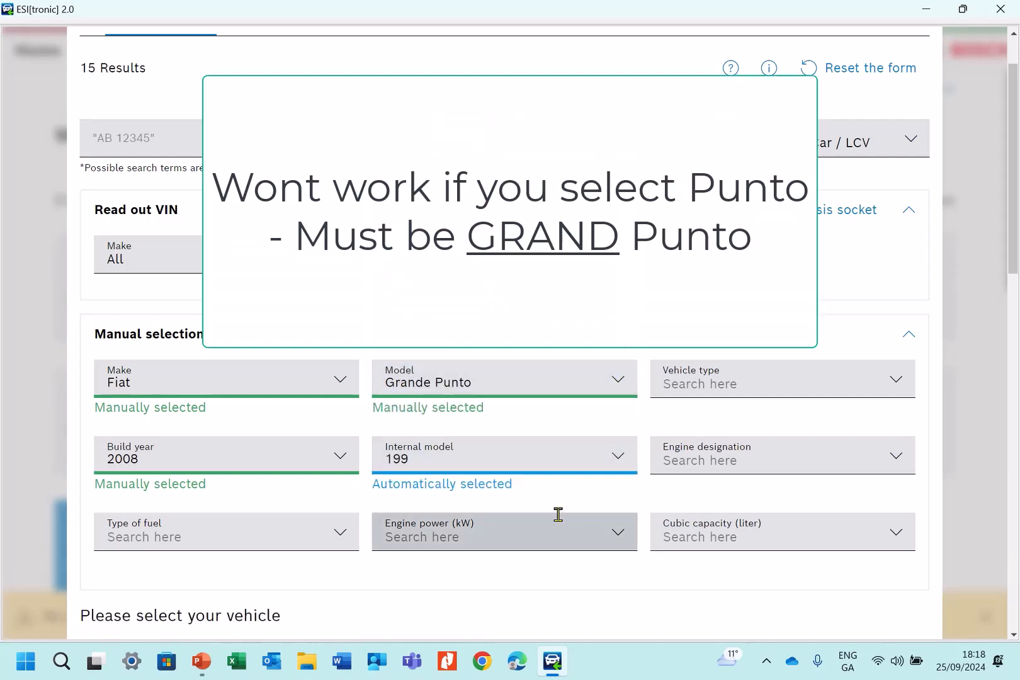
Step: Choose Diesel fuel and the Grande Punto 1.3 MultiJet vehicle type, leaving 4 results
{"action": "left_click", "coordinate": [226, 532]}
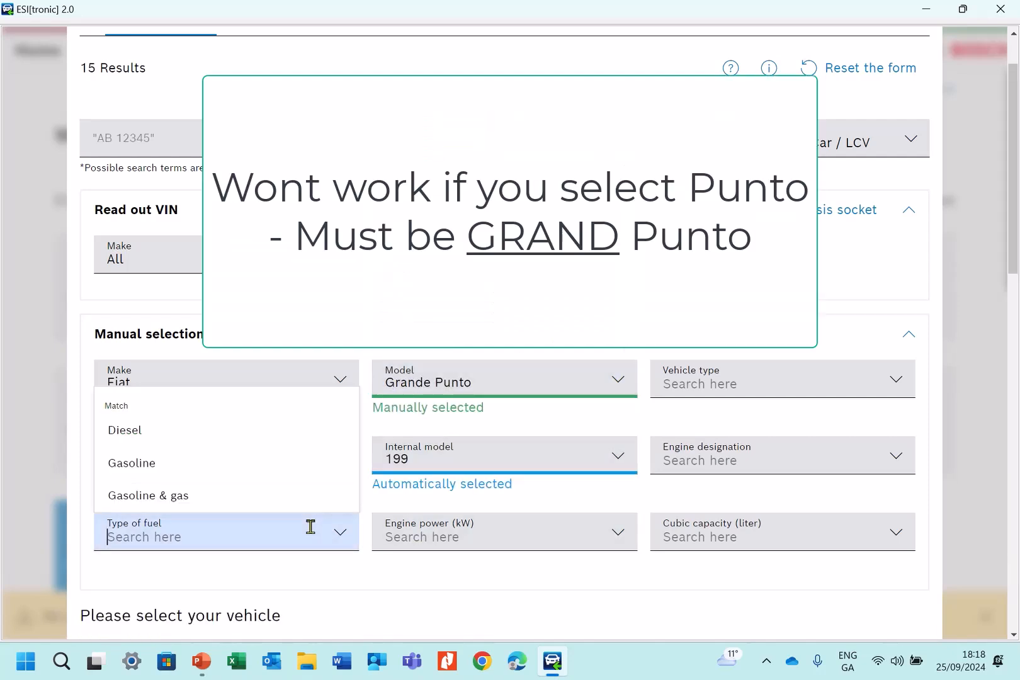
{"action": "left_click", "coordinate": [124, 429]}
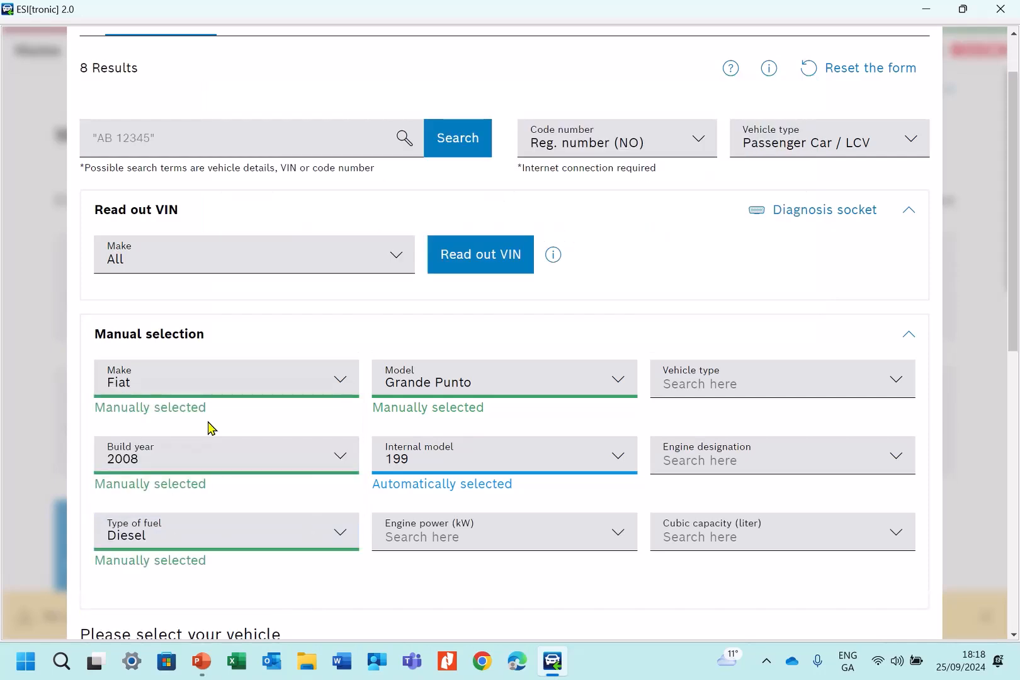
{"action": "left_click", "coordinate": [781, 379]}
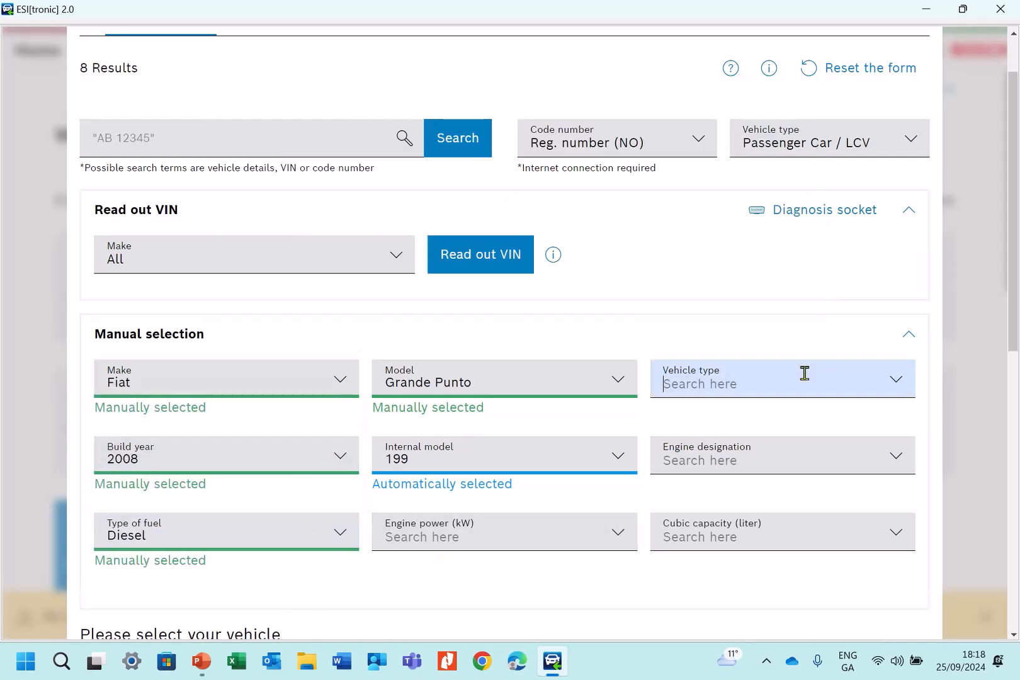
{"action": "left_click", "coordinate": [780, 379]}
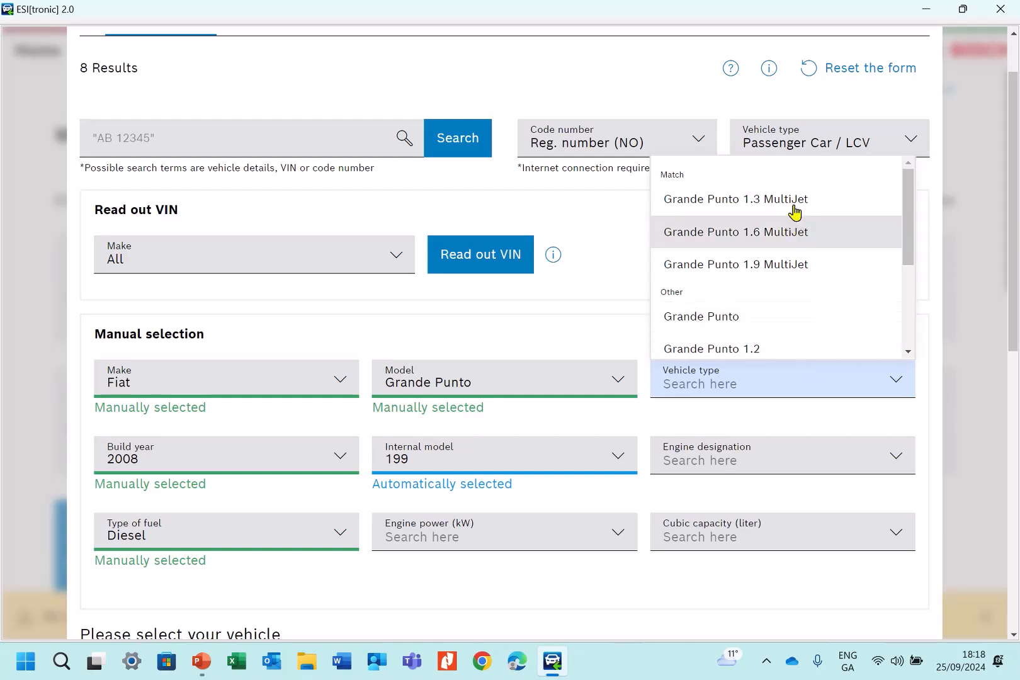
{"action": "left_click", "coordinate": [735, 199]}
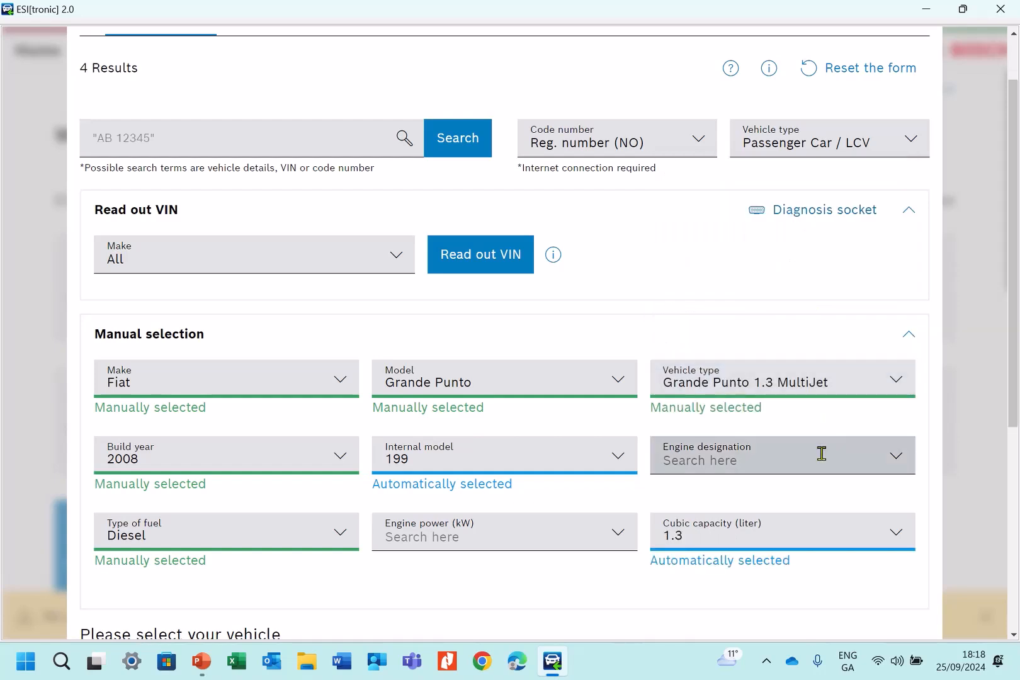
Step: Scroll down to the table of four matching Grande Punto 1.3 MultiJet vehicles
{"action": "scroll", "scroll_direction": "down", "scroll_amount": 3}
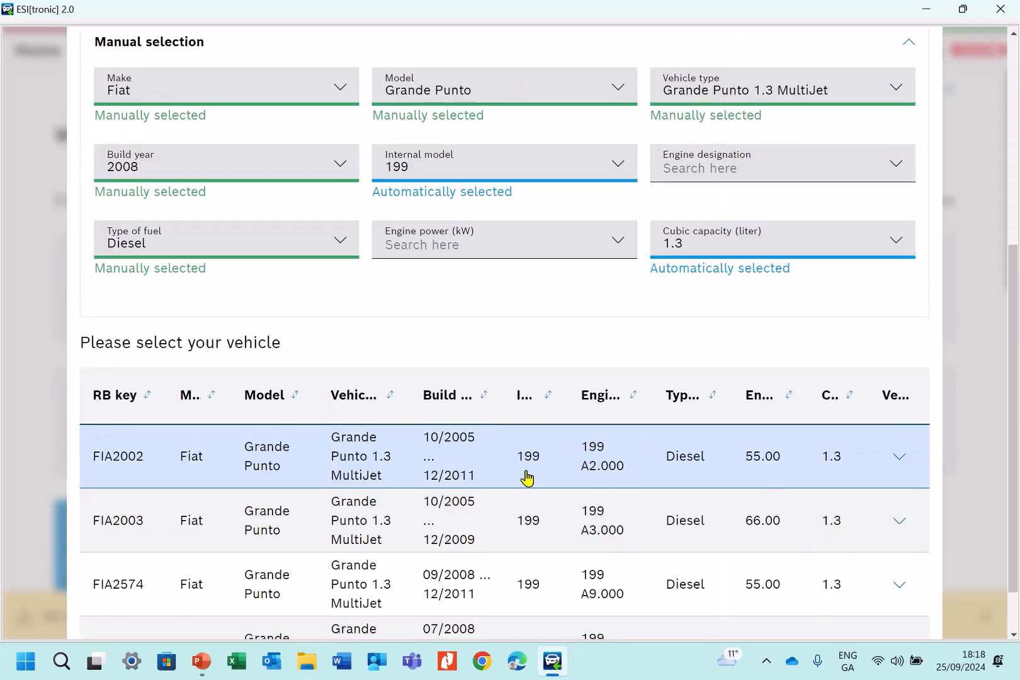
{"action": "scroll", "scroll_direction": "down", "scroll_amount": 3}
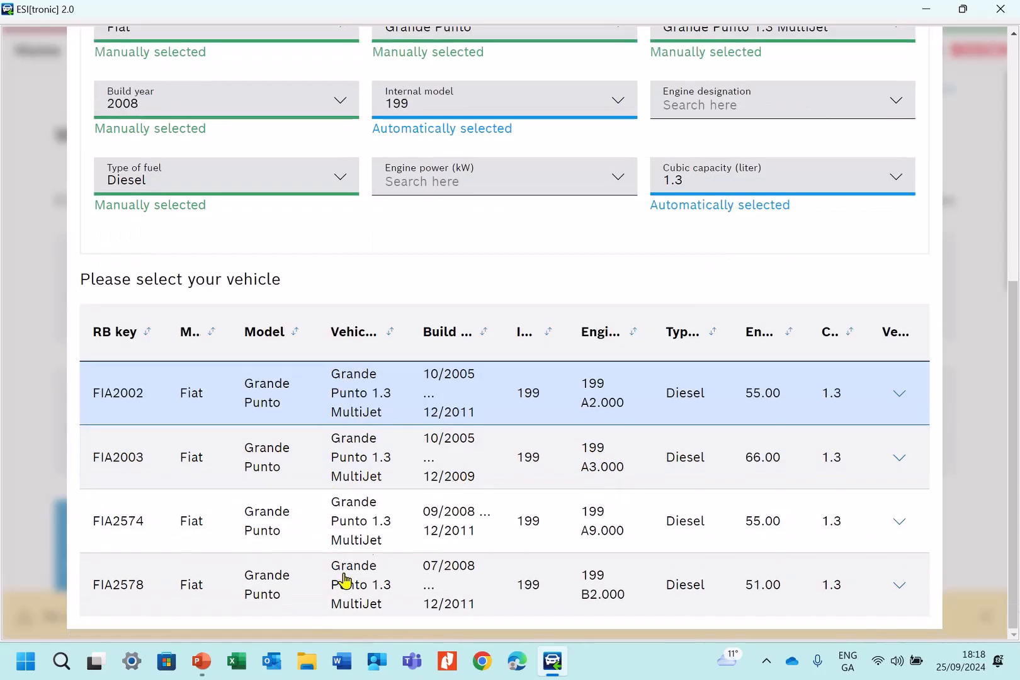
{"action": "mouse_move", "coordinate": [514, 406]}
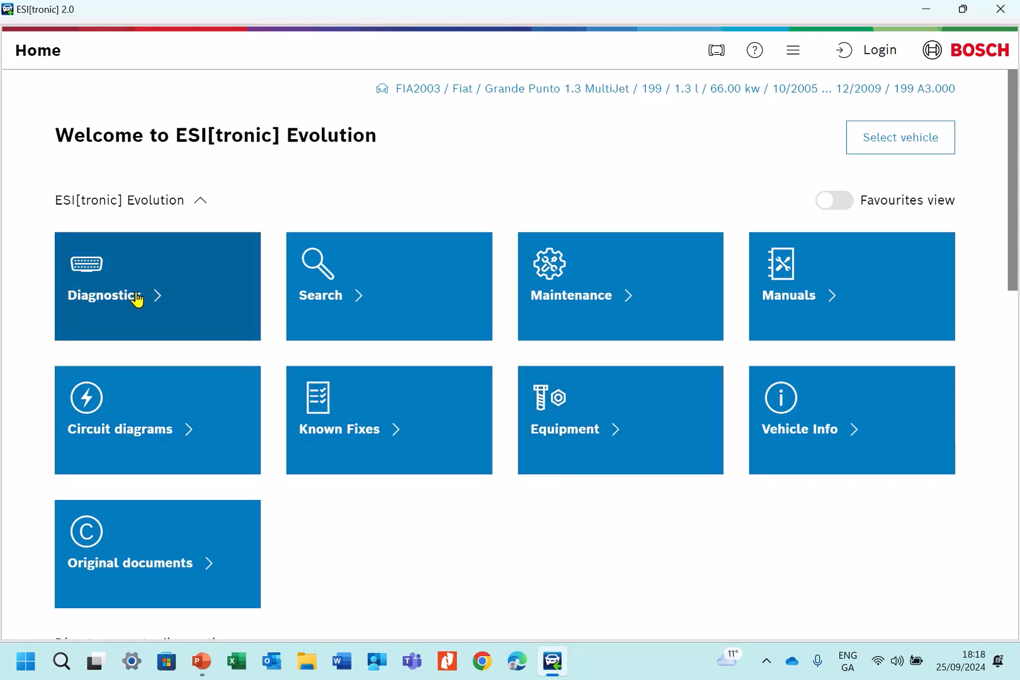
Step: Start Diagnostic on the identified Grande Punto, beginning the control unit search
{"action": "left_click", "coordinate": [156, 296]}
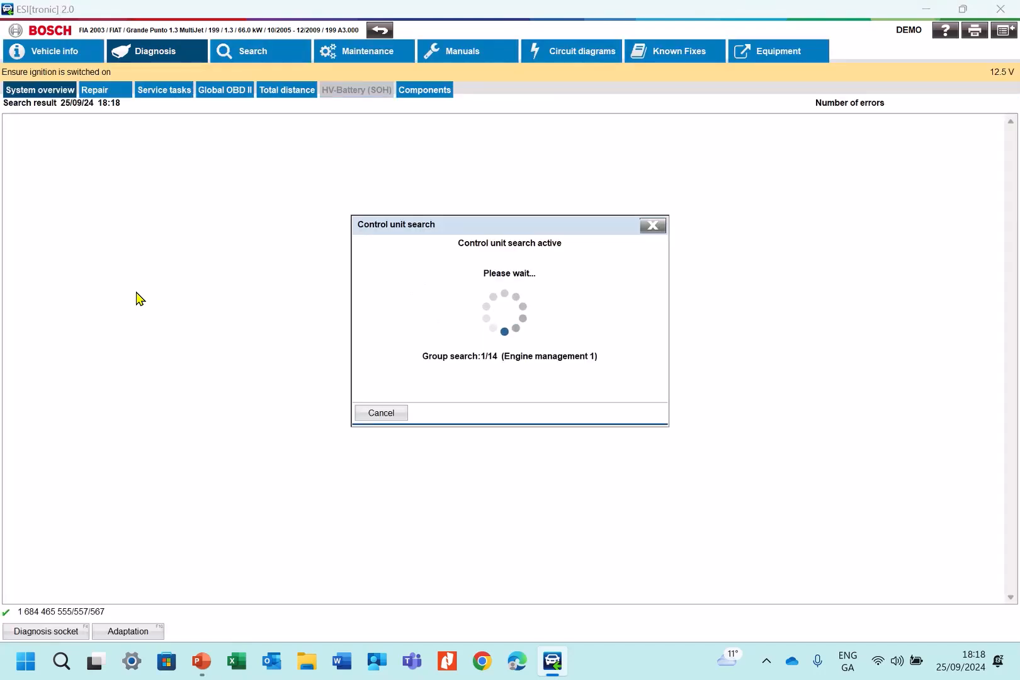
{"action": "mouse_move", "coordinate": [291, 257]}
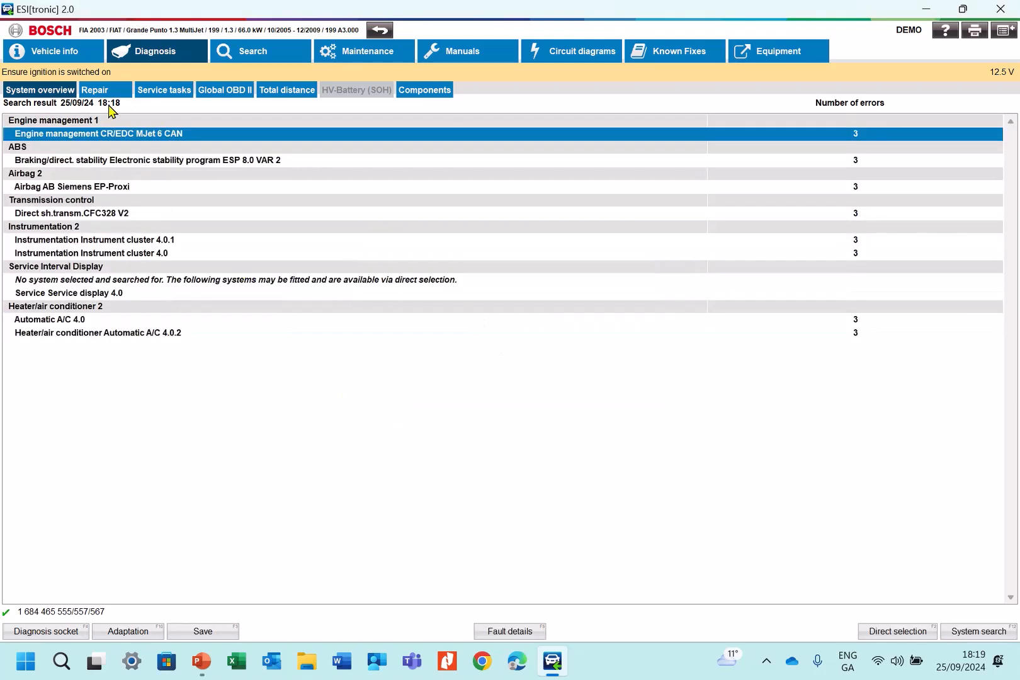
Step: Via Direct selection find Engine management CR/EDC MJet 6 CAN in Engine management 1 and enter it
{"action": "left_click", "coordinate": [94, 89]}
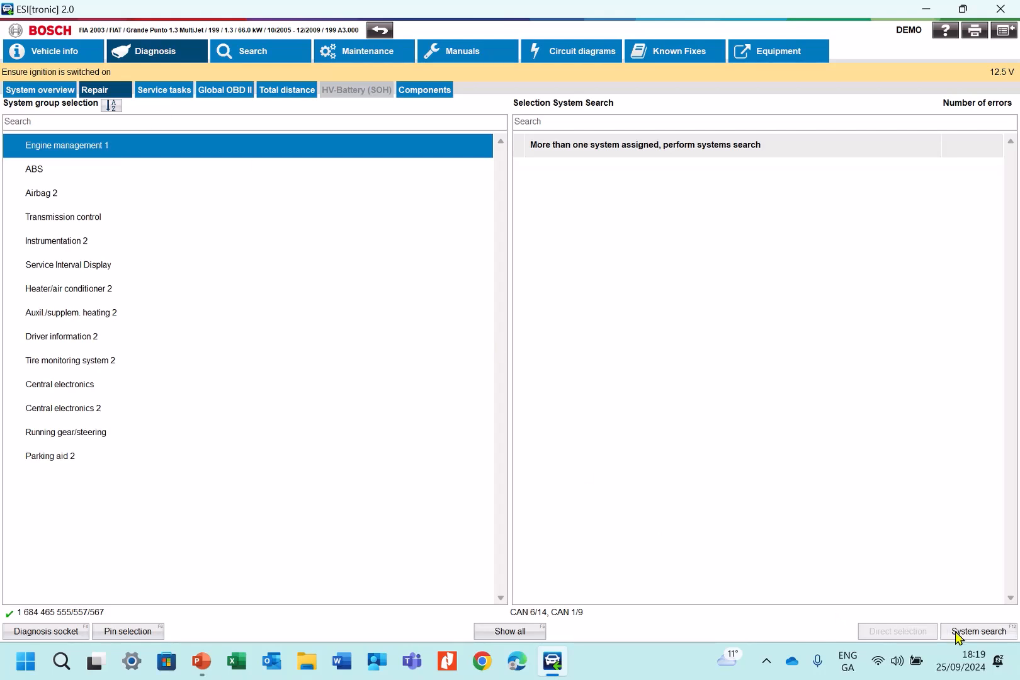
{"action": "left_click", "coordinate": [977, 636]}
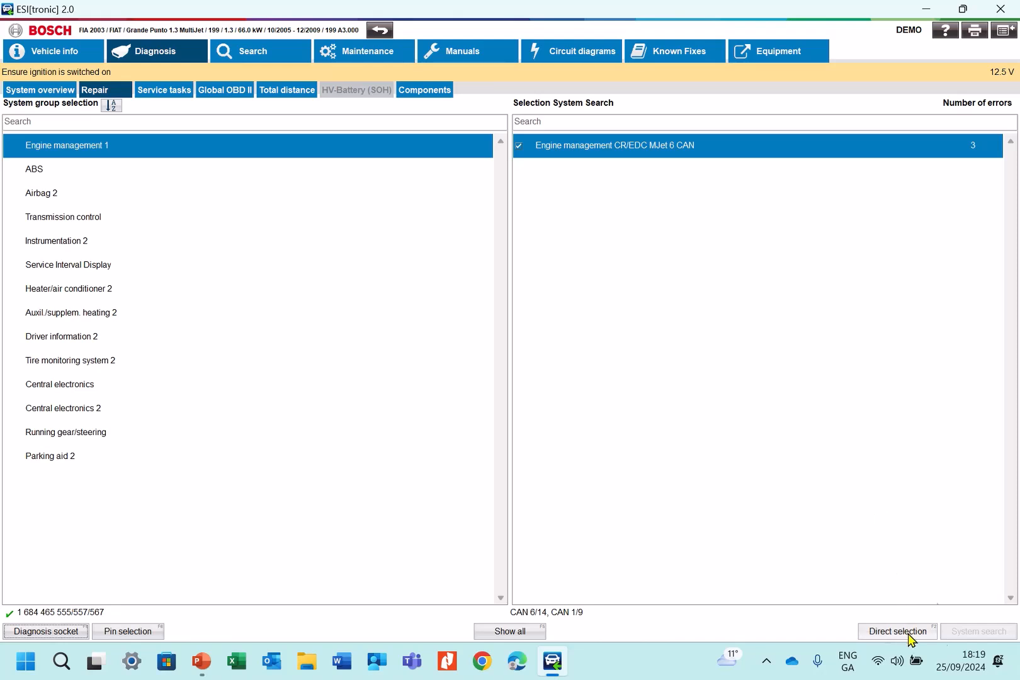
{"action": "left_click", "coordinate": [897, 635]}
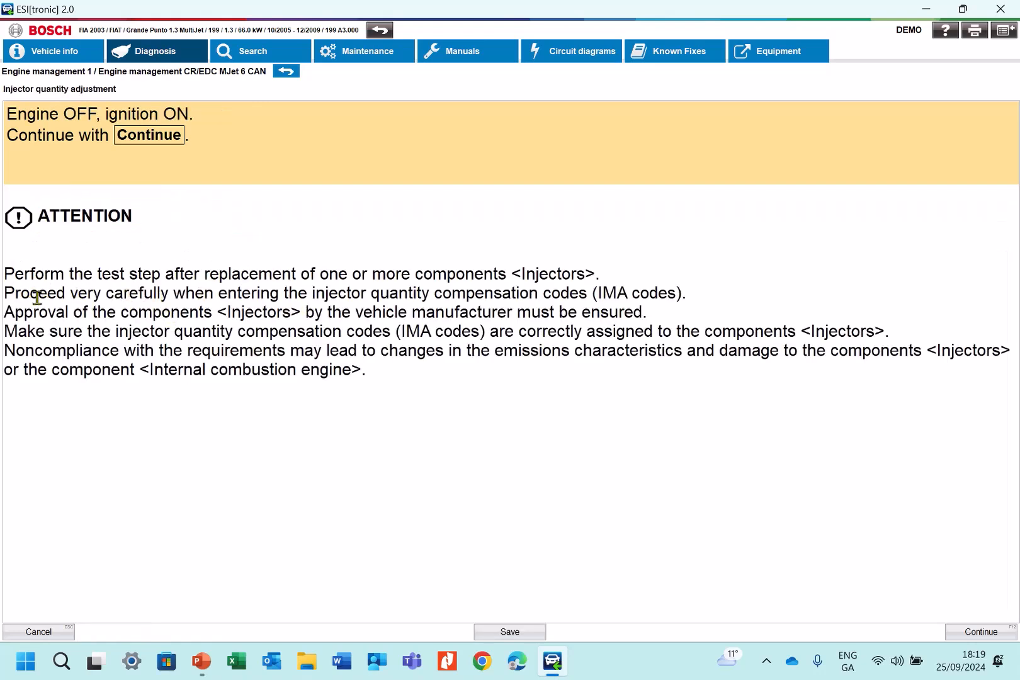
{"action": "mouse_move", "coordinate": [206, 272]}
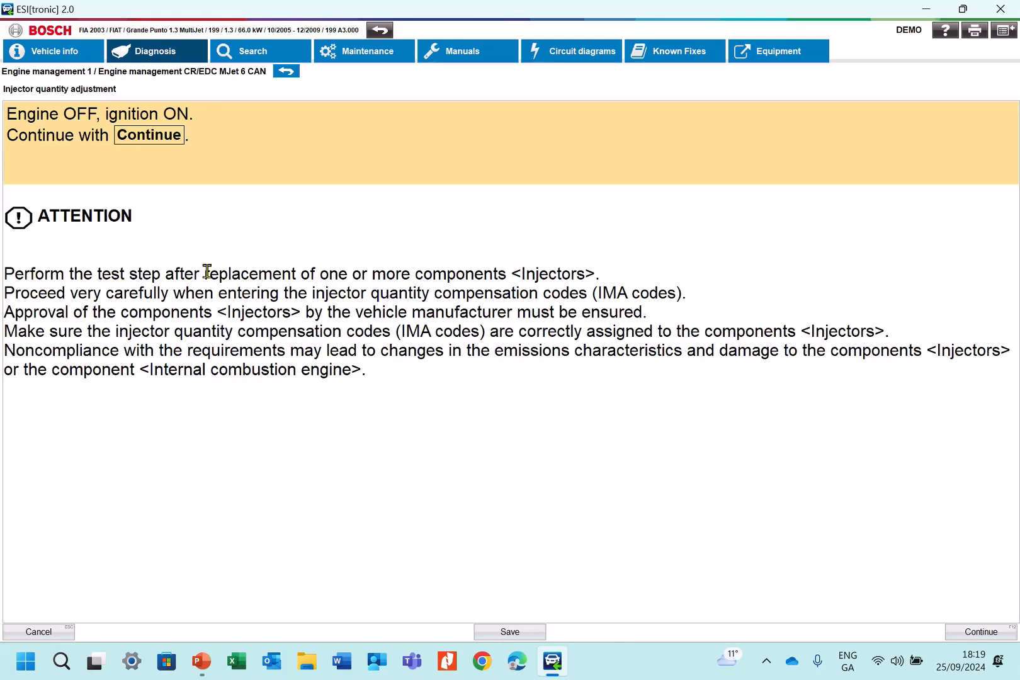
{"action": "mouse_move", "coordinate": [464, 320]}
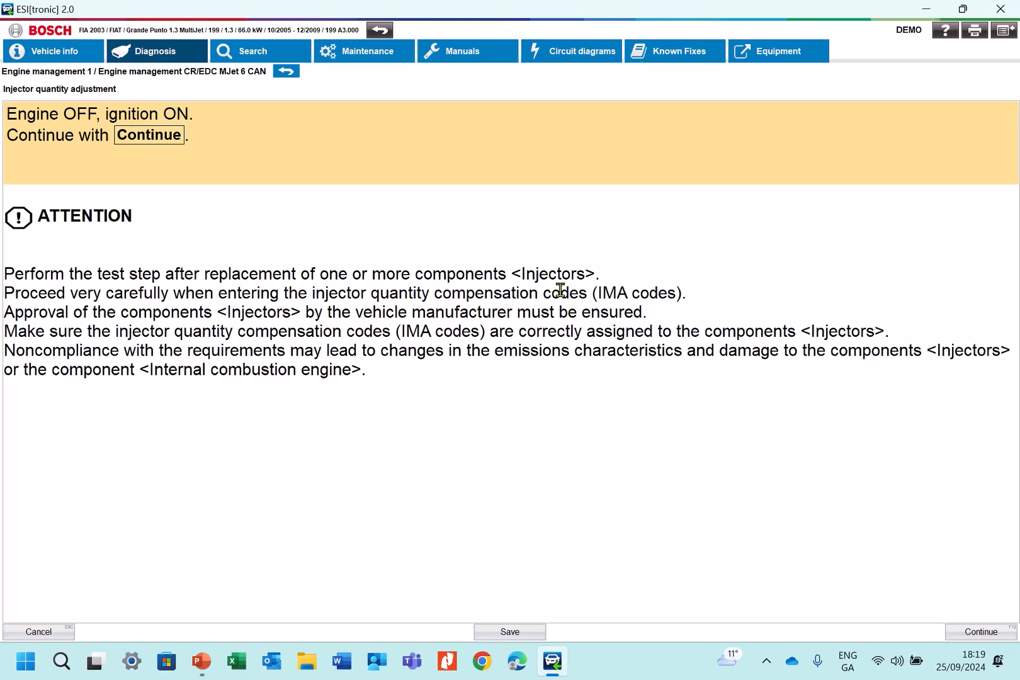
{"action": "mouse_move", "coordinate": [541, 297]}
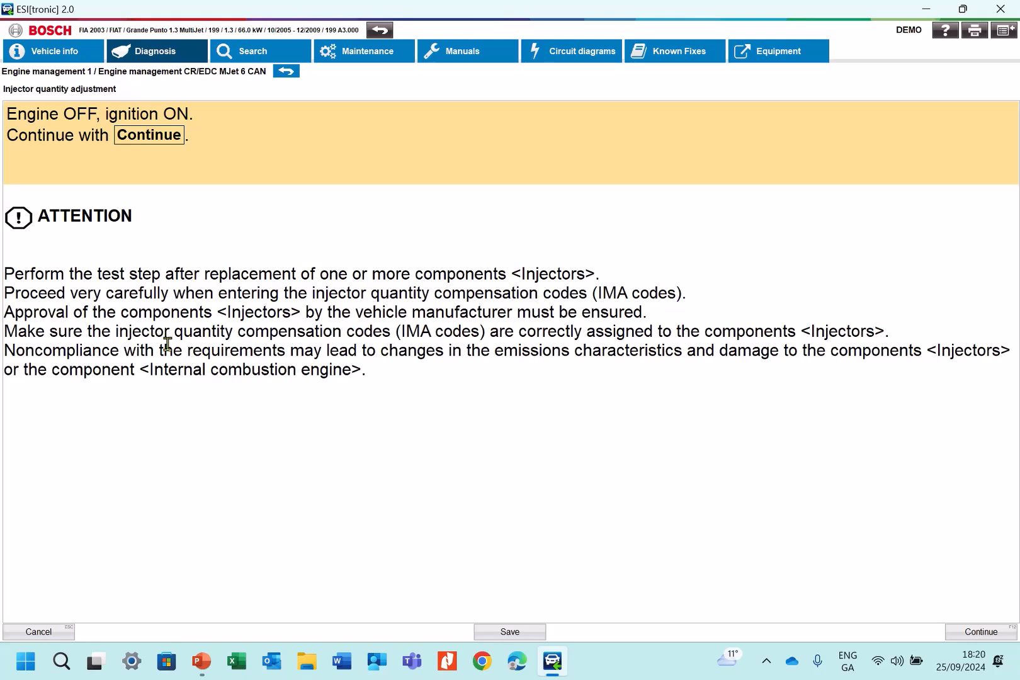
{"action": "mouse_move", "coordinate": [105, 314]}
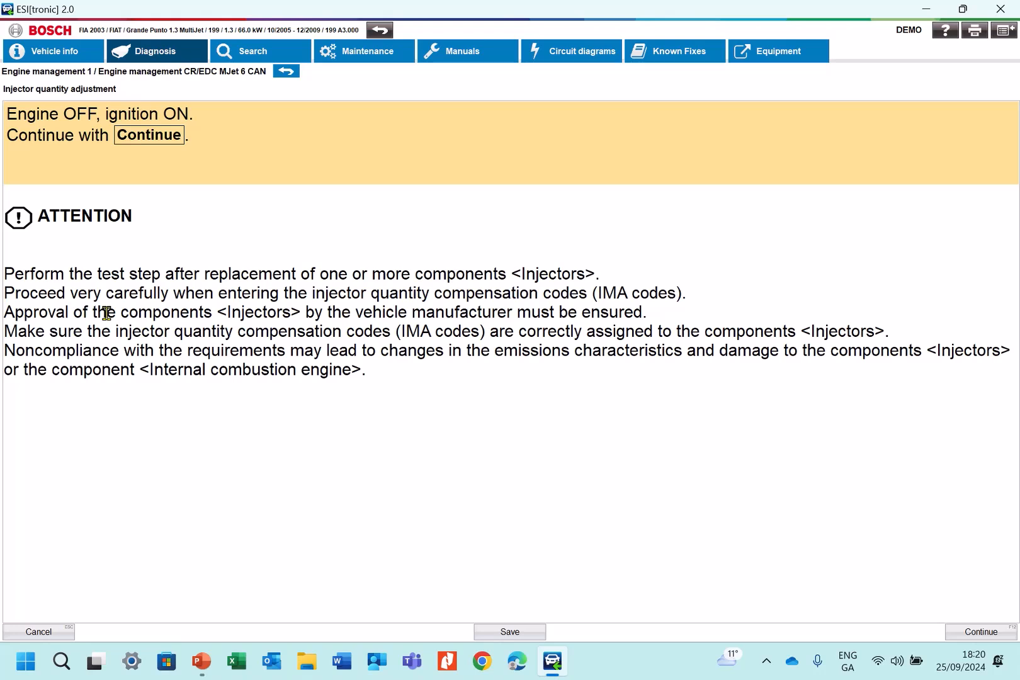
{"action": "mouse_move", "coordinate": [100, 339]}
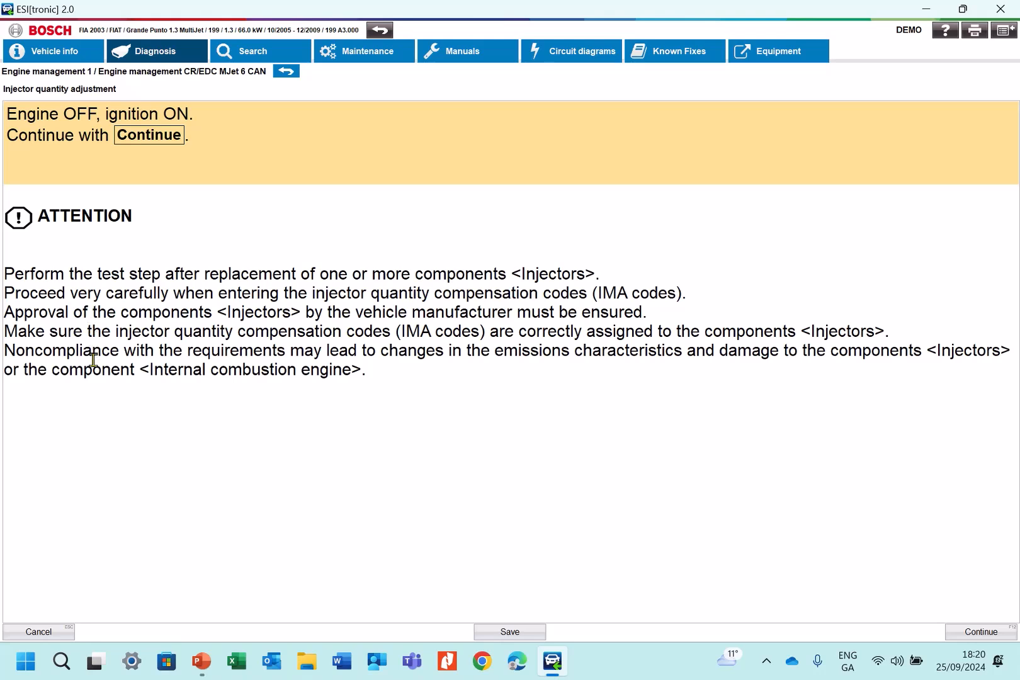
{"action": "mouse_move", "coordinate": [503, 362]}
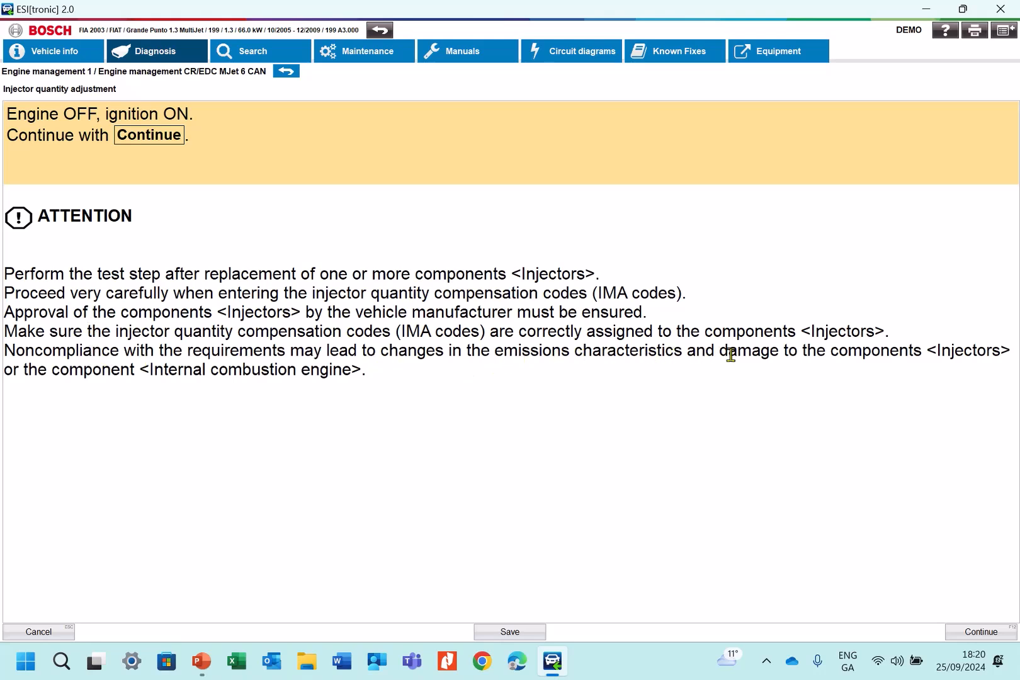
{"action": "mouse_move", "coordinate": [713, 452]}
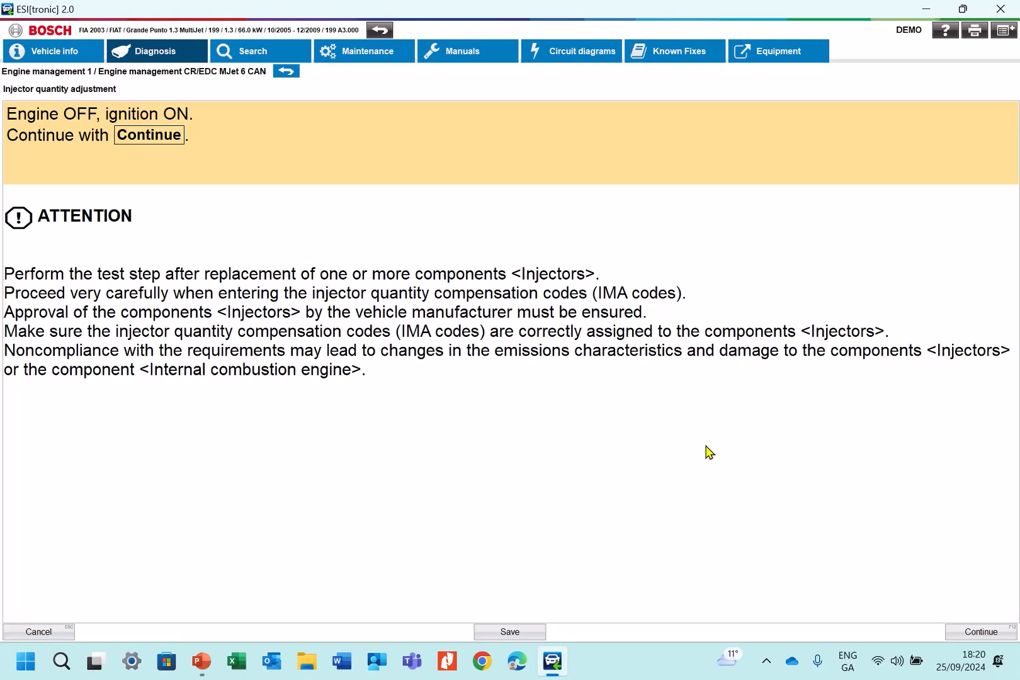
{"action": "mouse_move", "coordinate": [61, 418]}
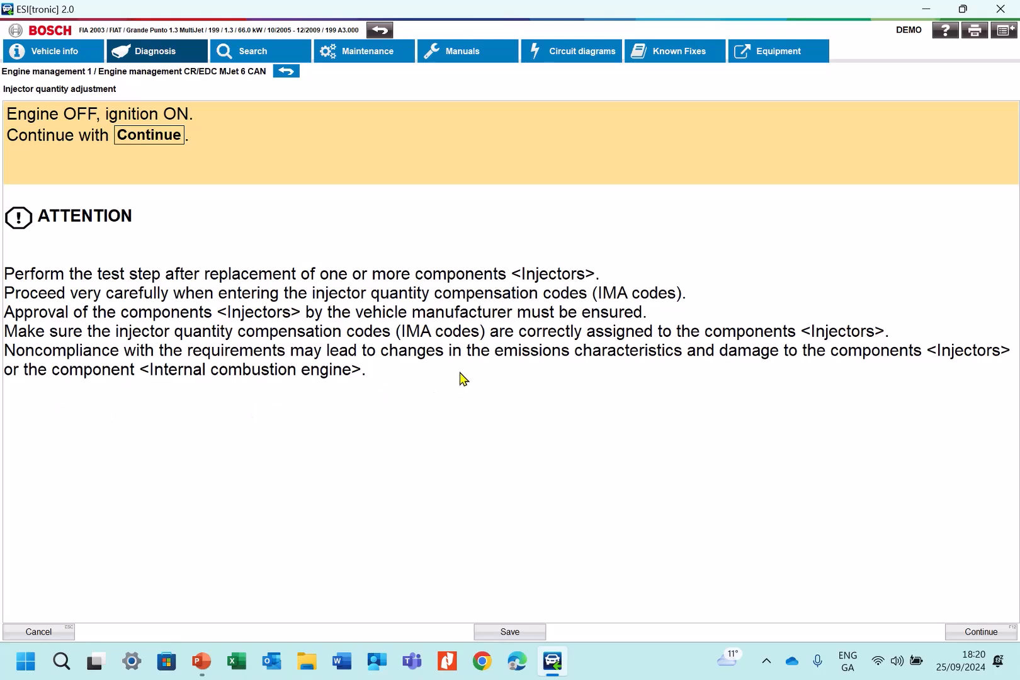
{"action": "mouse_move", "coordinate": [601, 388]}
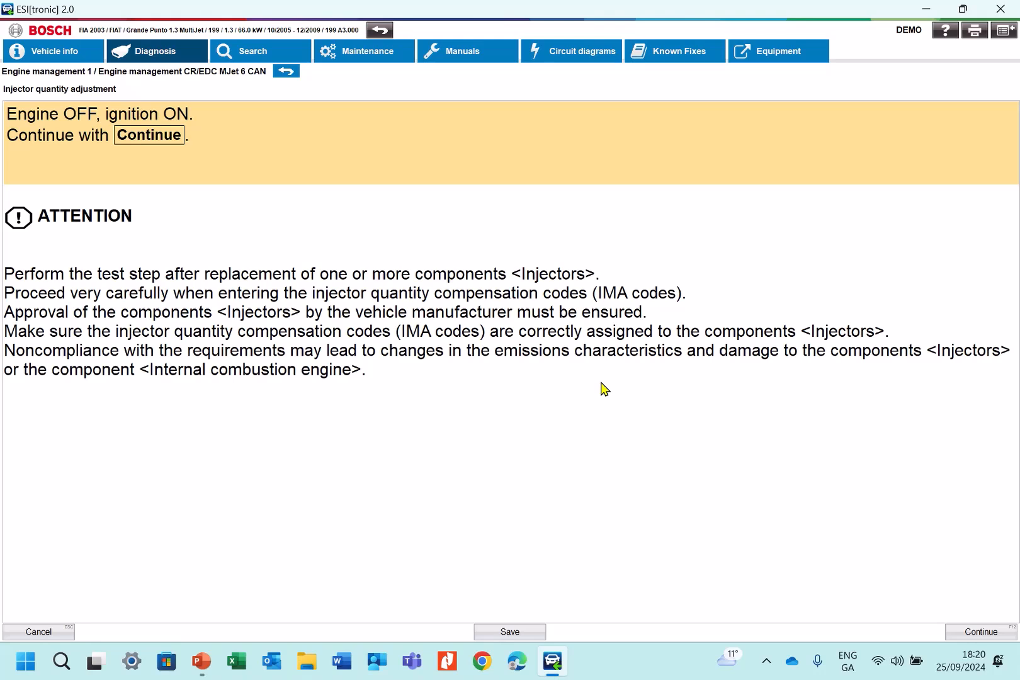
{"action": "mouse_move", "coordinate": [724, 481]}
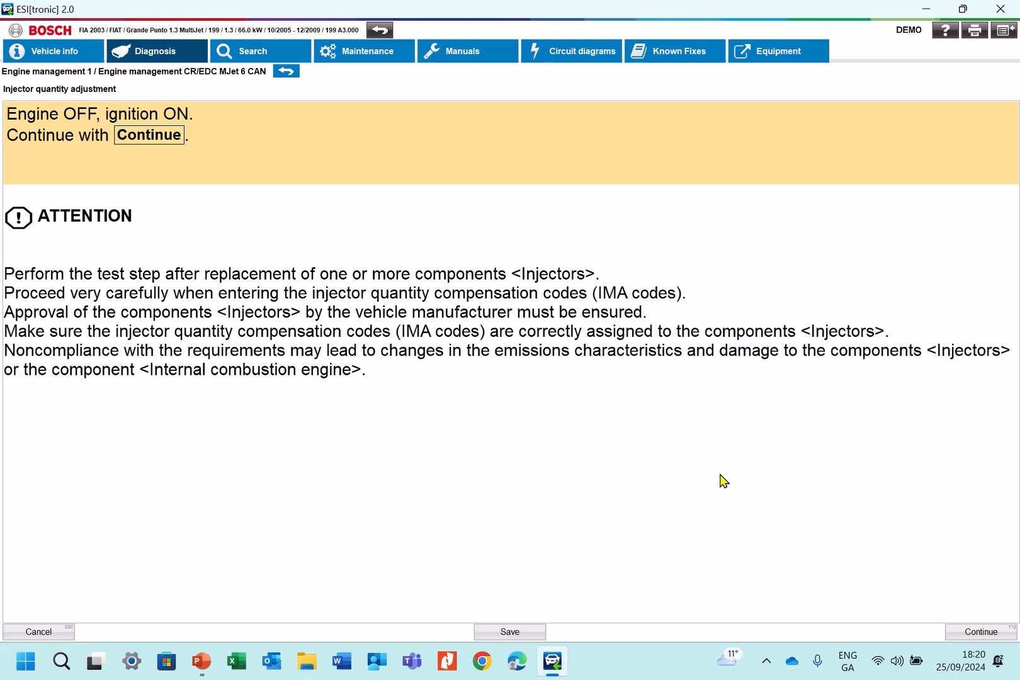
{"action": "mouse_move", "coordinate": [780, 479]}
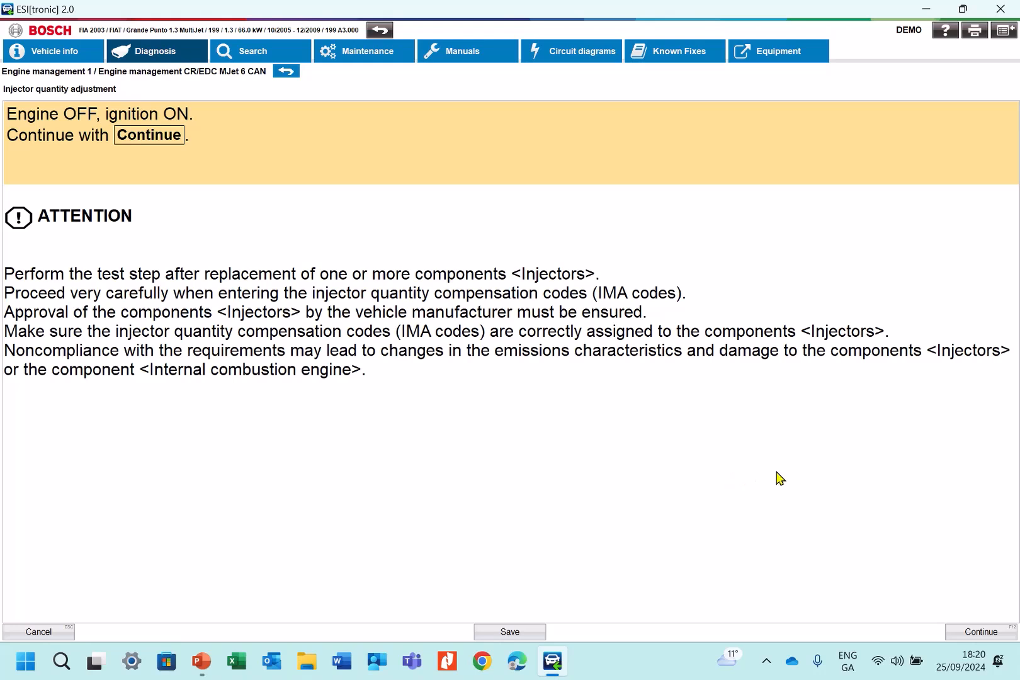
{"action": "mouse_move", "coordinate": [889, 547]}
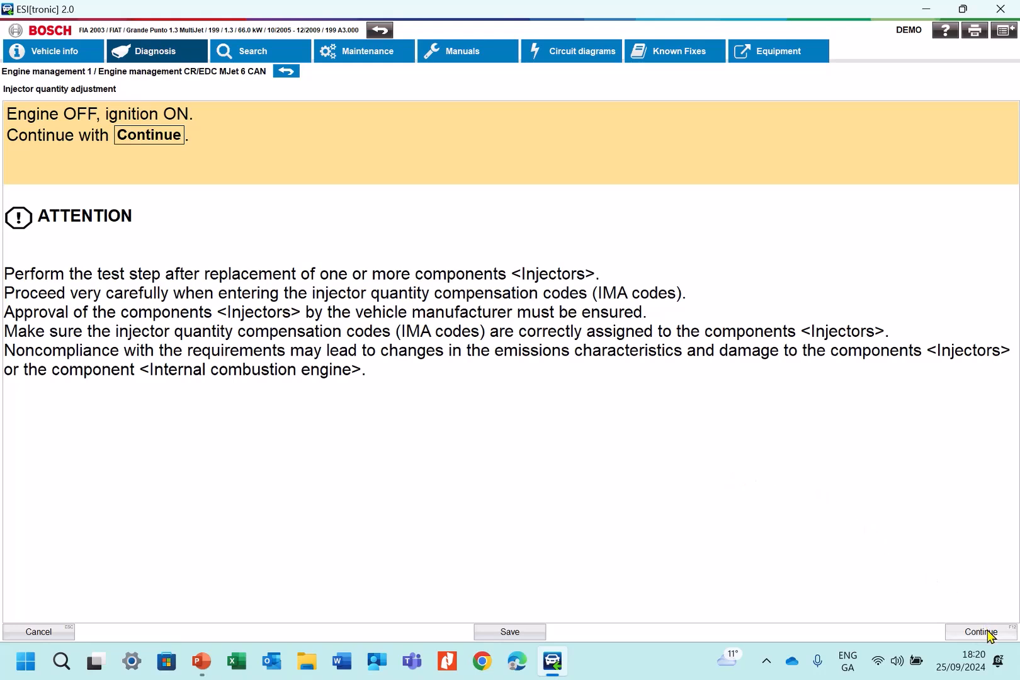
Step: Continue past the warning and confirm ignition off then on, reaching the injector code table
{"action": "left_click", "coordinate": [976, 636]}
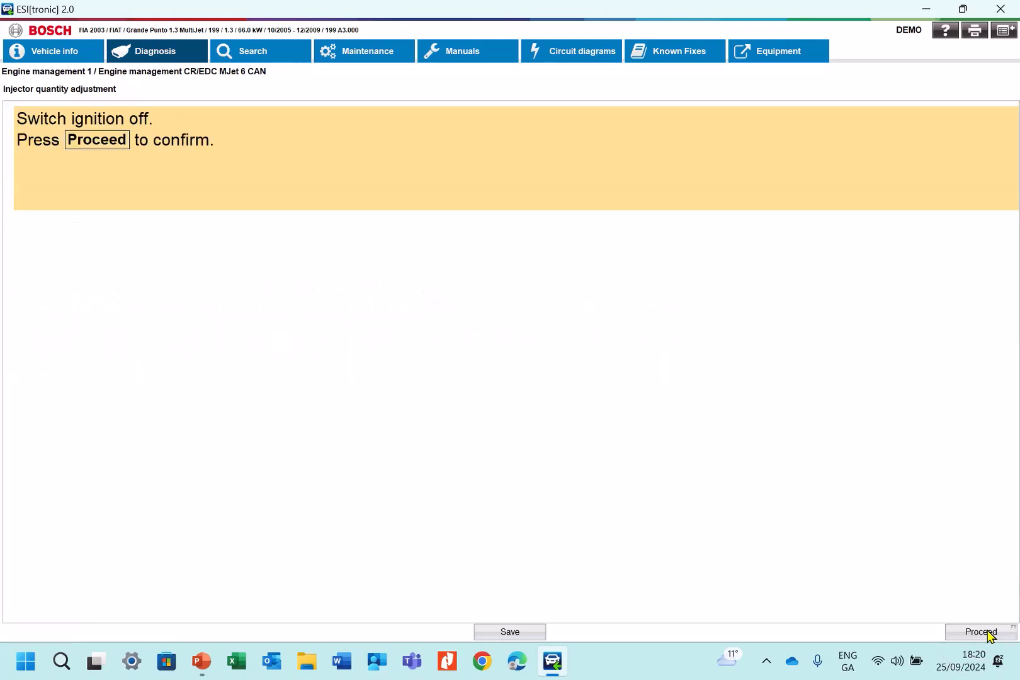
{"action": "mouse_move", "coordinate": [123, 129]}
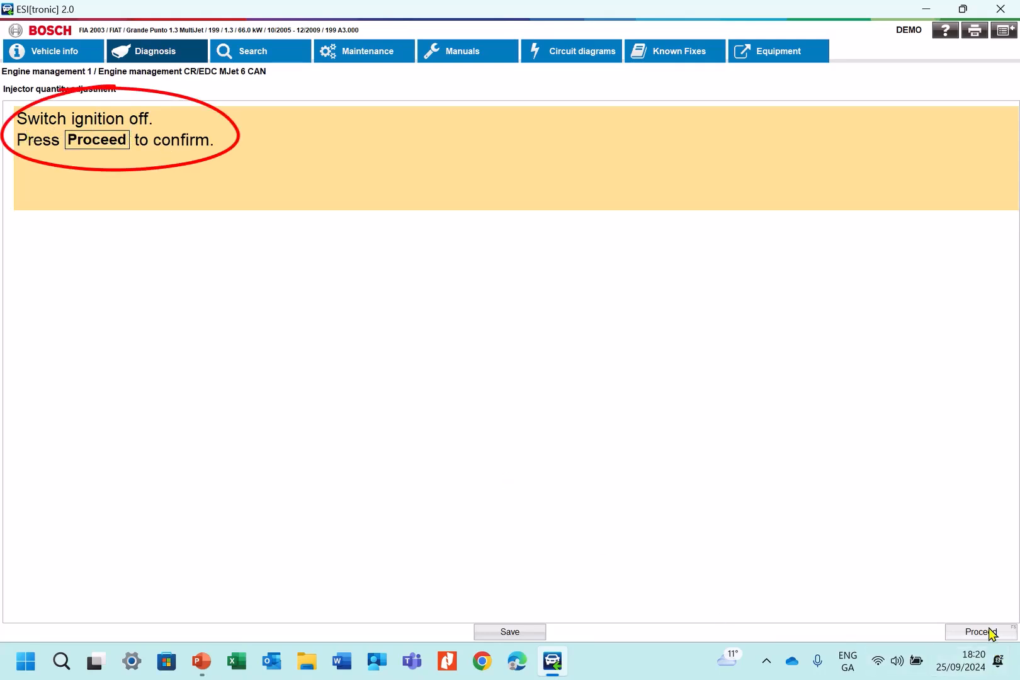
{"action": "left_click", "coordinate": [981, 632]}
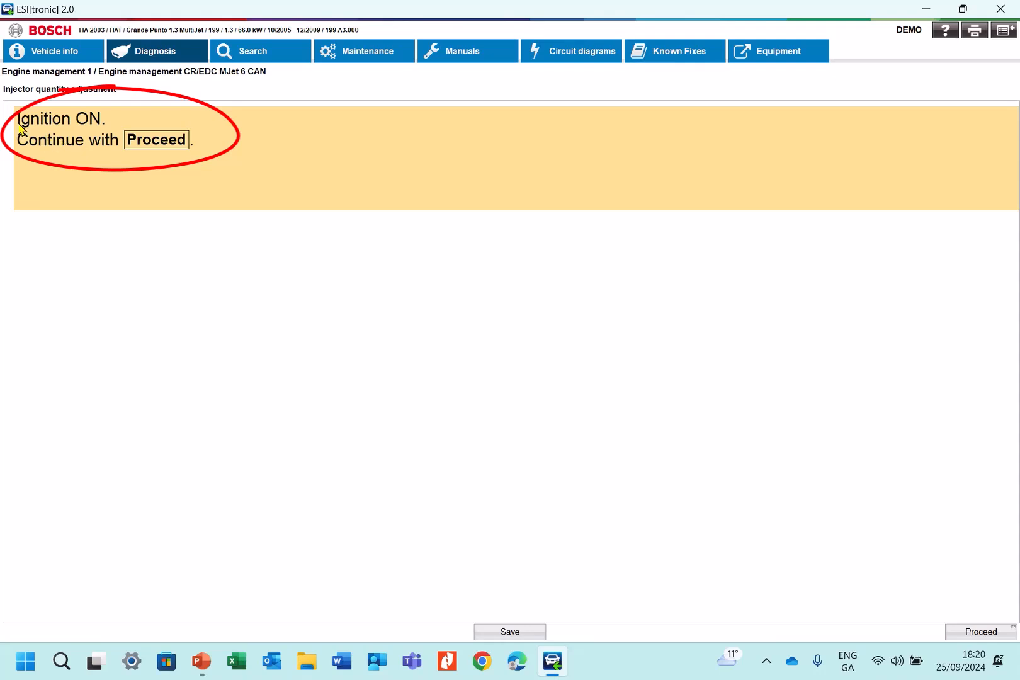
{"action": "mouse_move", "coordinate": [951, 632]}
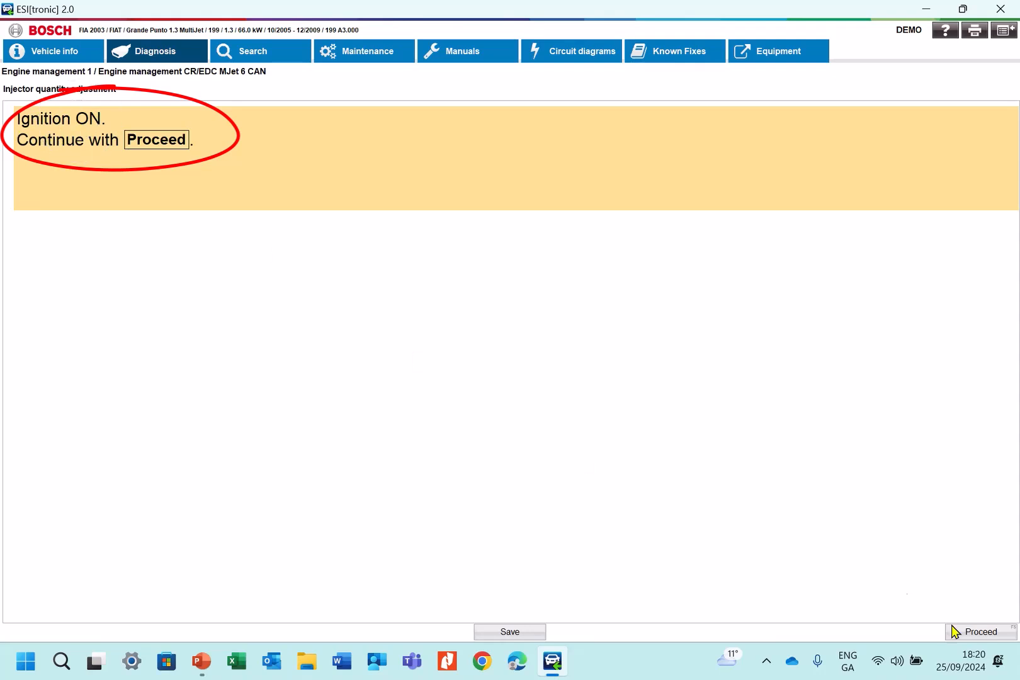
{"action": "left_click", "coordinate": [979, 631]}
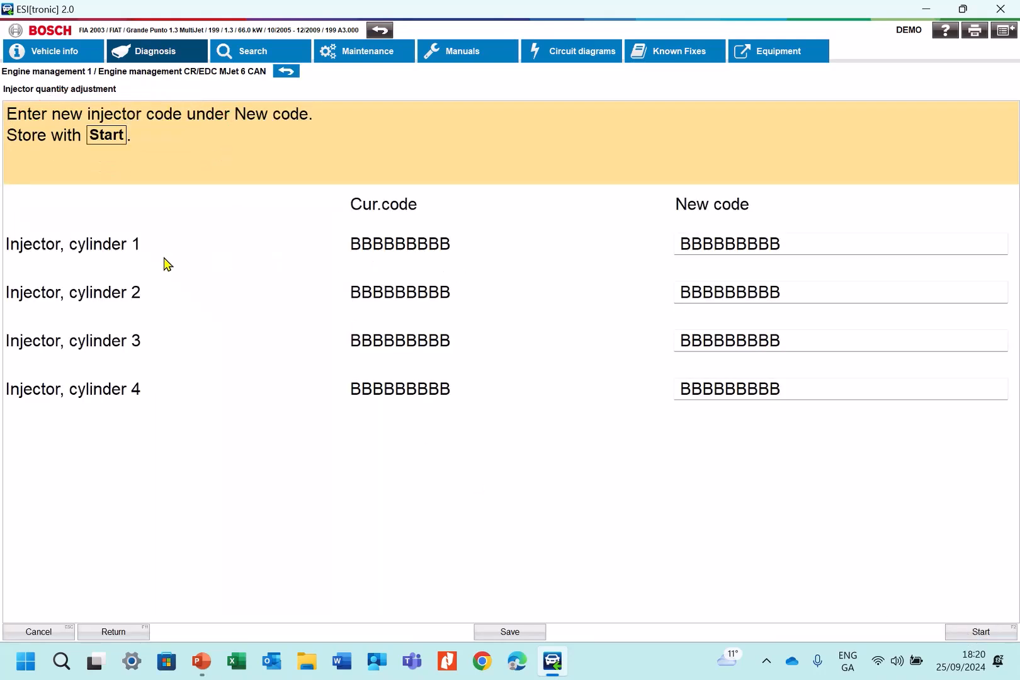
{"action": "mouse_move", "coordinate": [240, 315]}
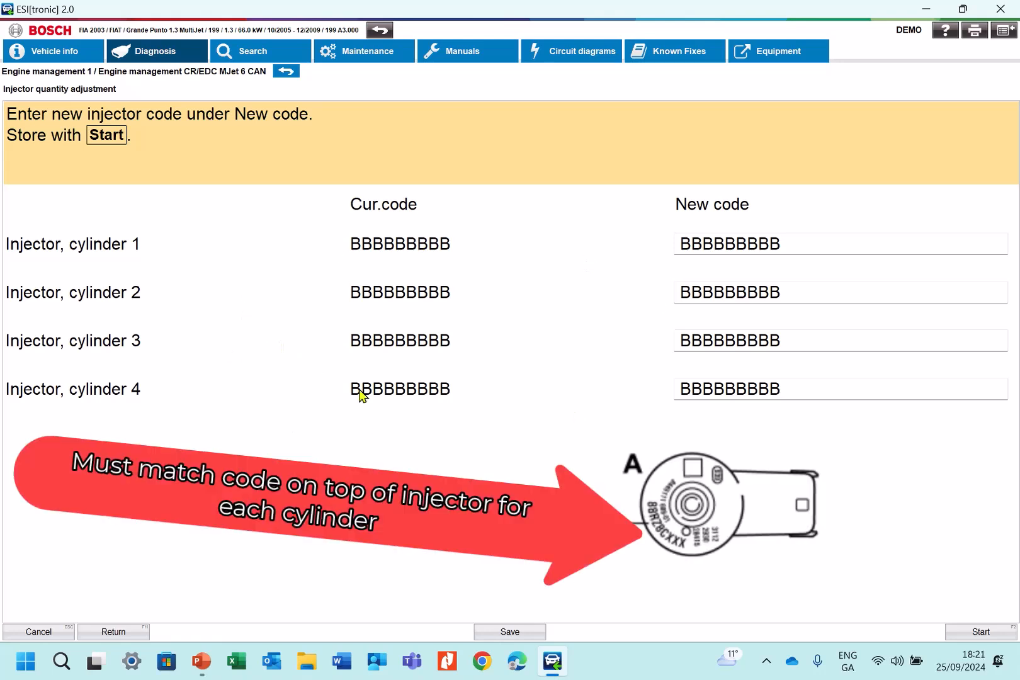
{"action": "mouse_move", "coordinate": [351, 325]}
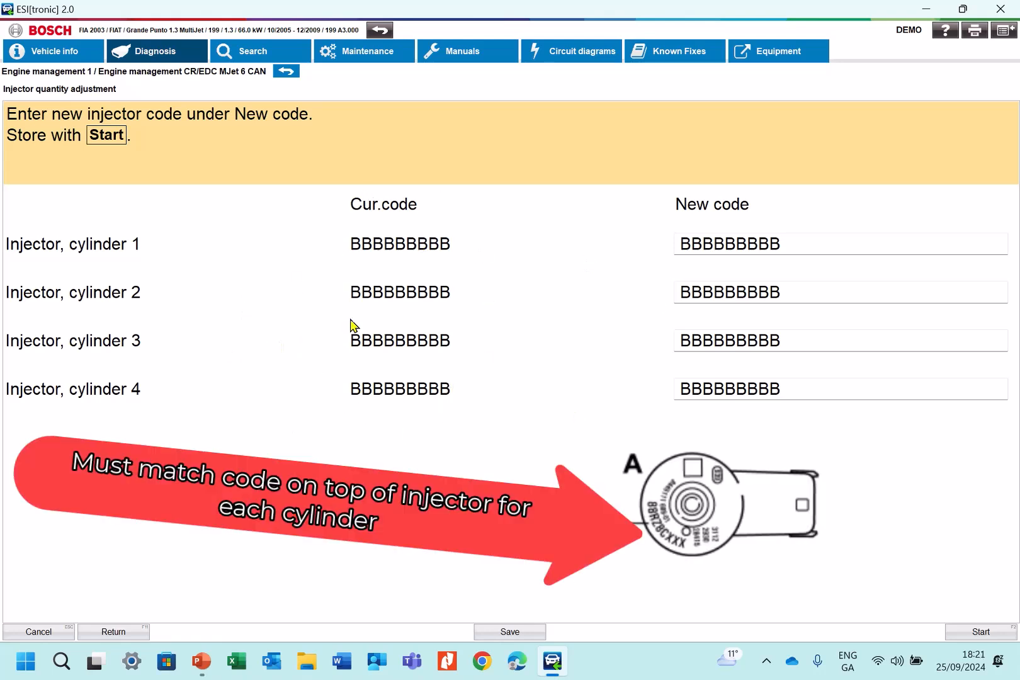
{"action": "mouse_move", "coordinate": [385, 382]}
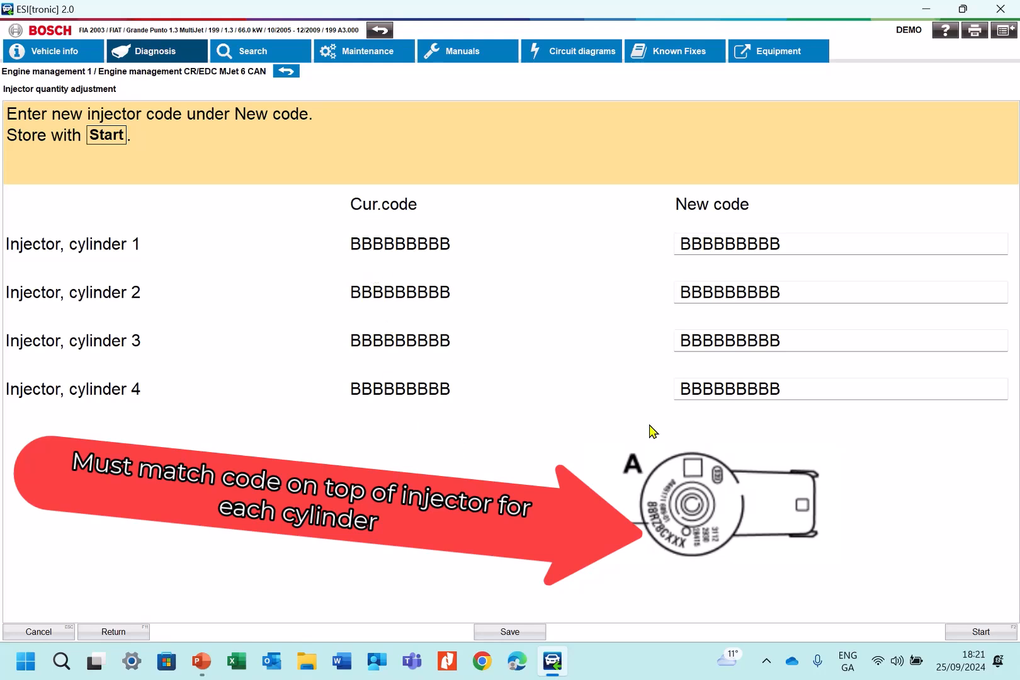
Step: Edit the new injector code for cylinder 2 and start storing the codes
{"action": "left_click", "coordinate": [780, 243]}
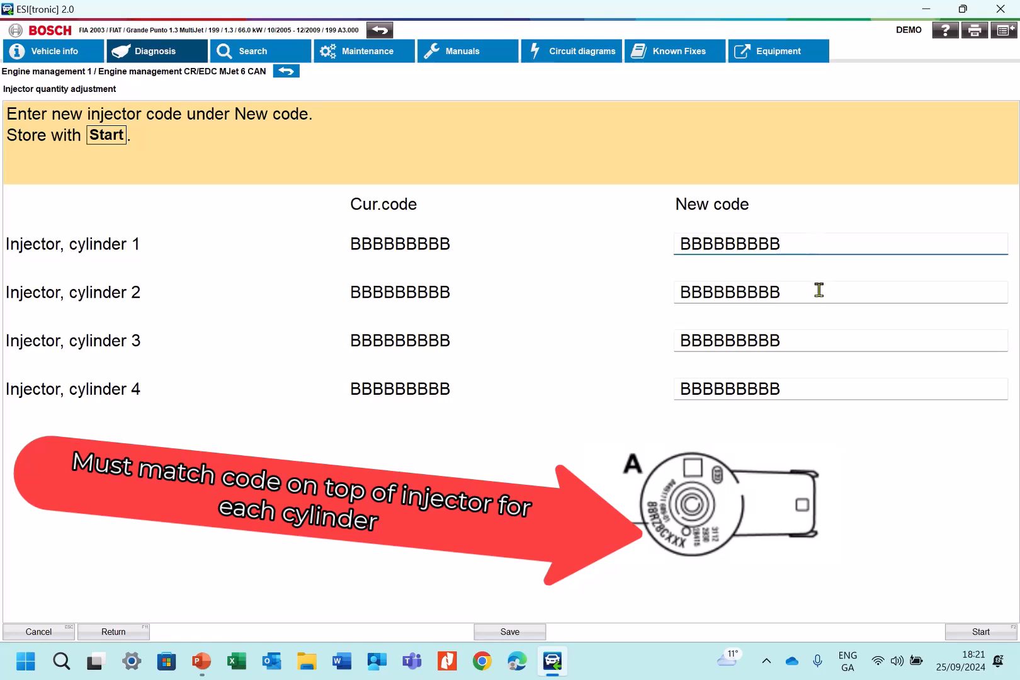
{"action": "key", "text": "backspace"}
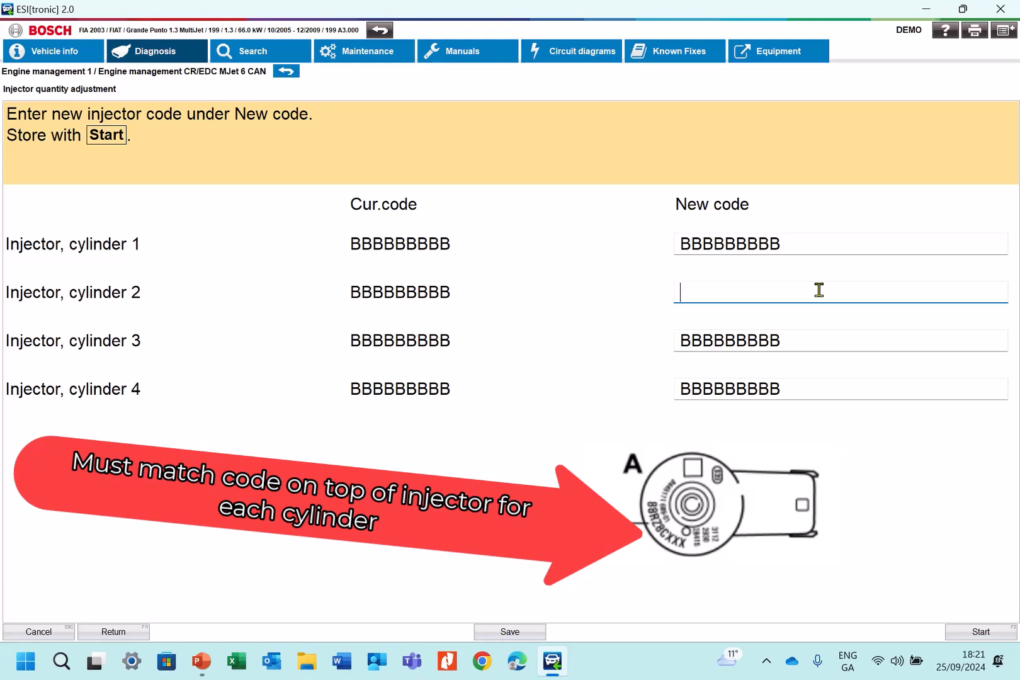
{"action": "left_click", "coordinate": [979, 630]}
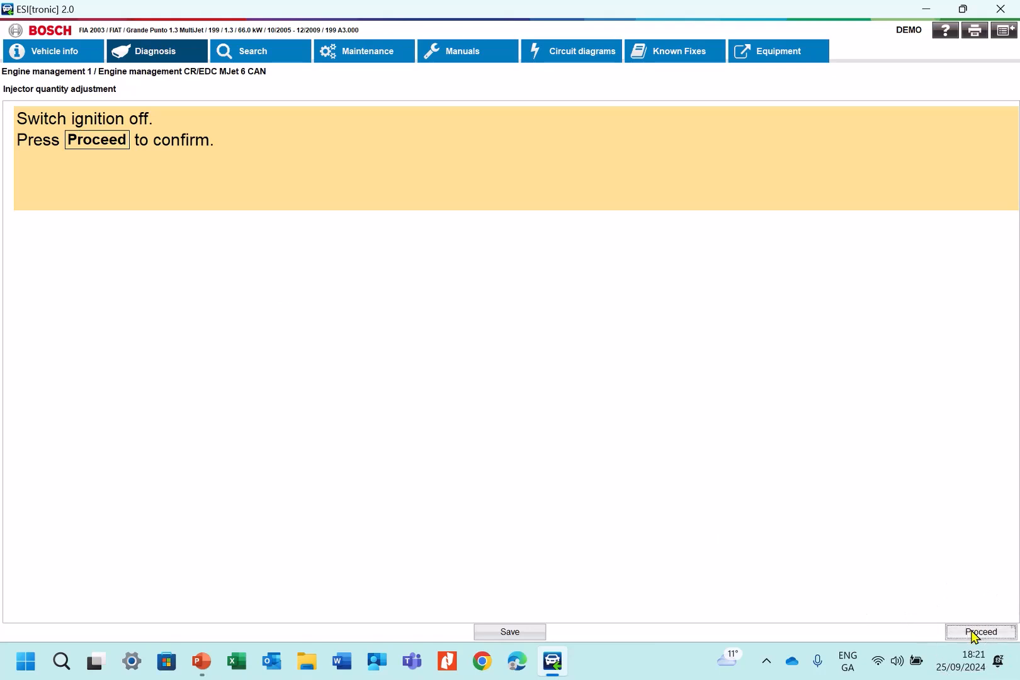
Step: Confirm ignition off then on so the new codes for cylinders 1–4 are saved
{"action": "left_click", "coordinate": [980, 635]}
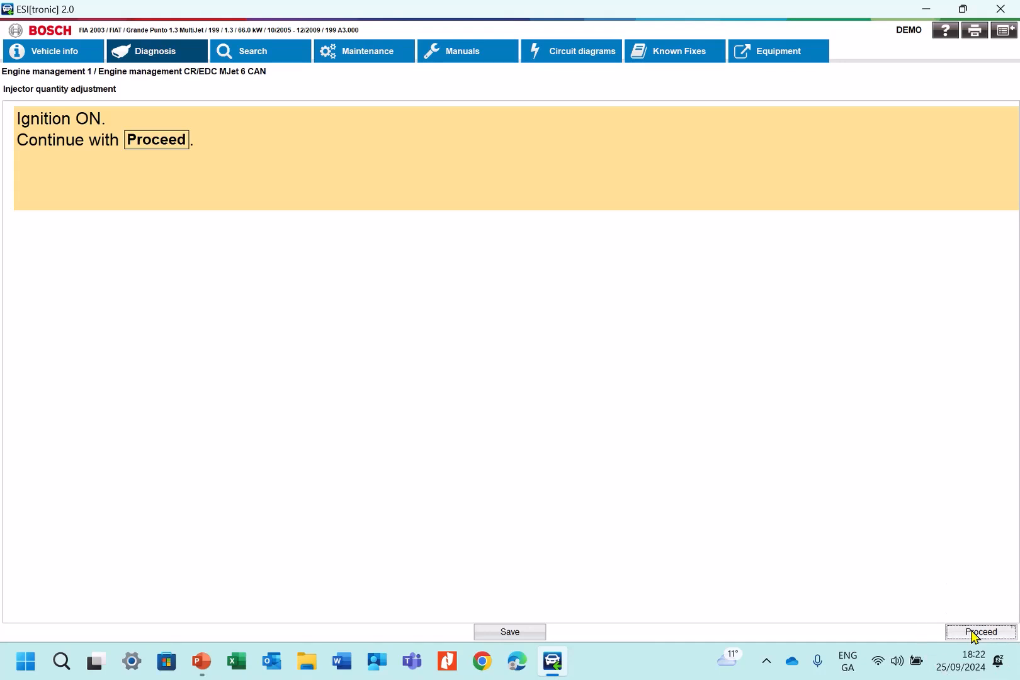
{"action": "left_click", "coordinate": [979, 632]}
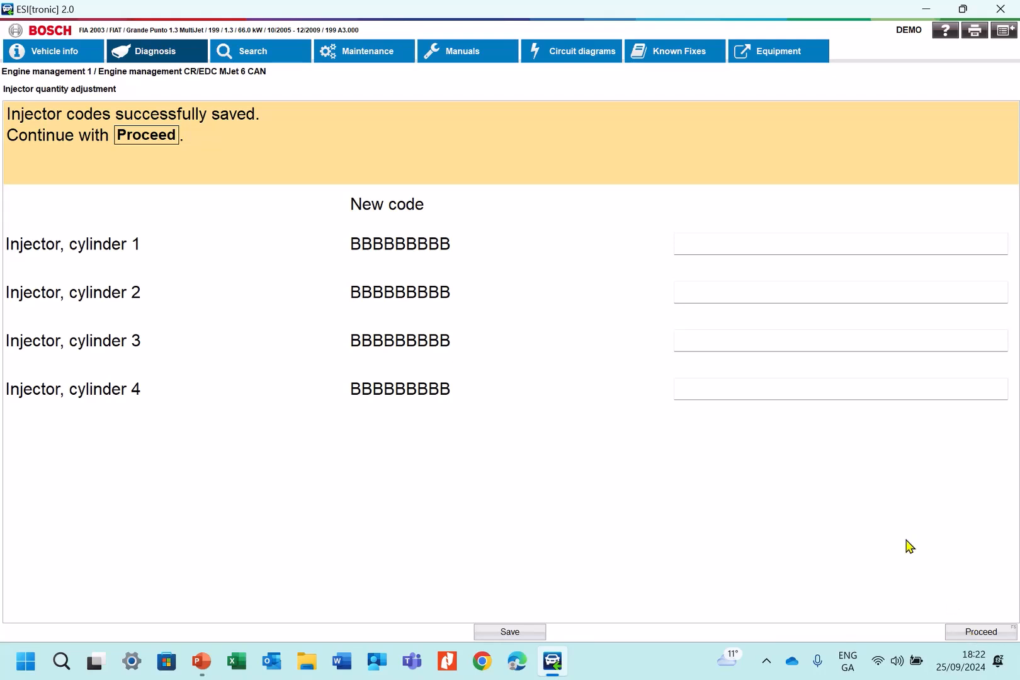
{"action": "mouse_move", "coordinate": [219, 129]}
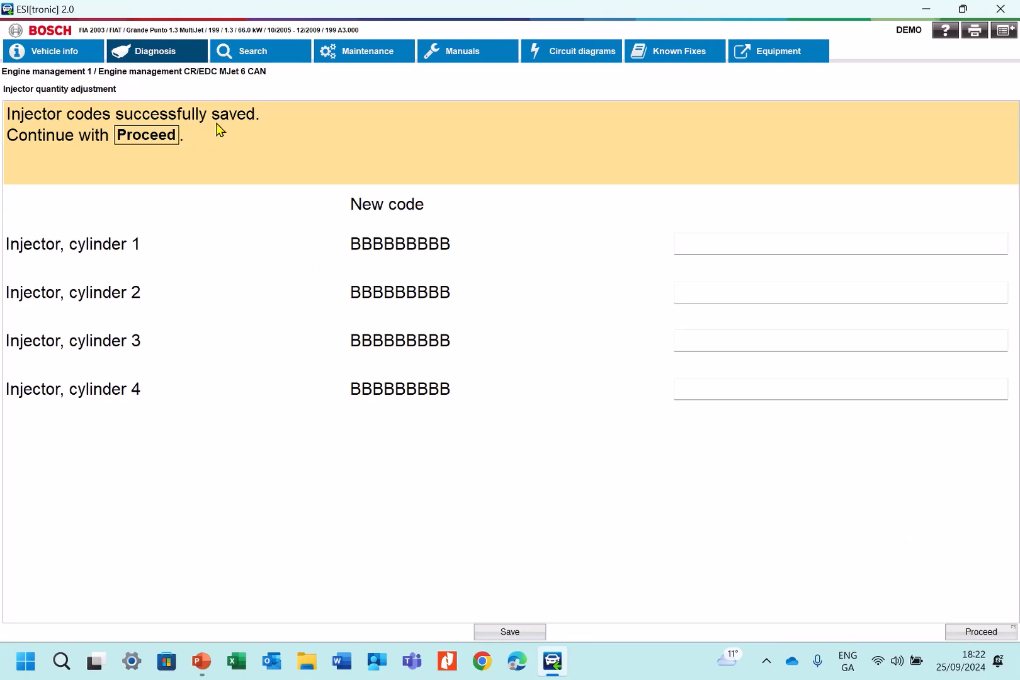